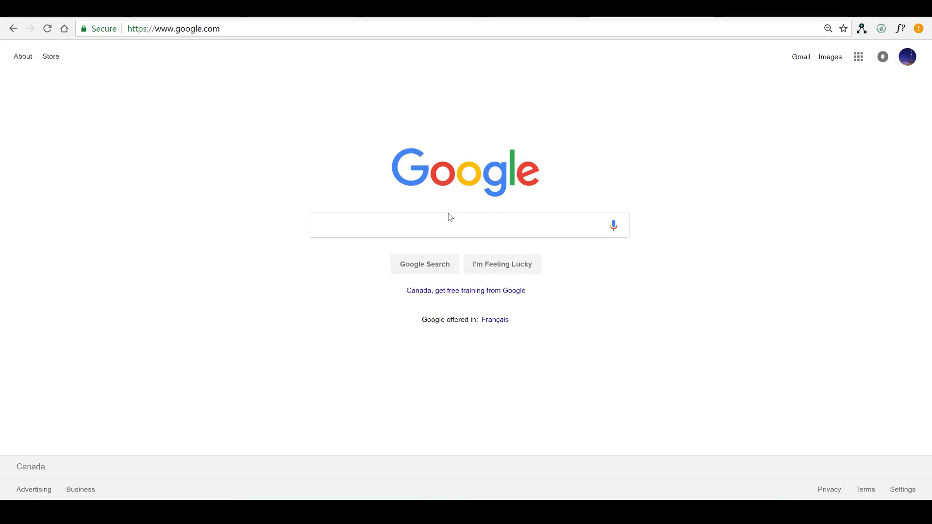
mouse_move(386, 216)
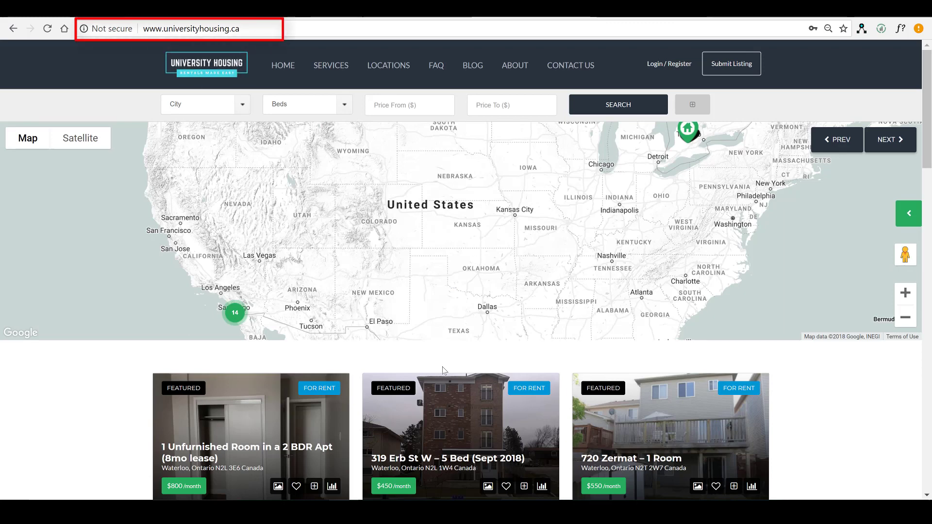
scroll("down", 3)
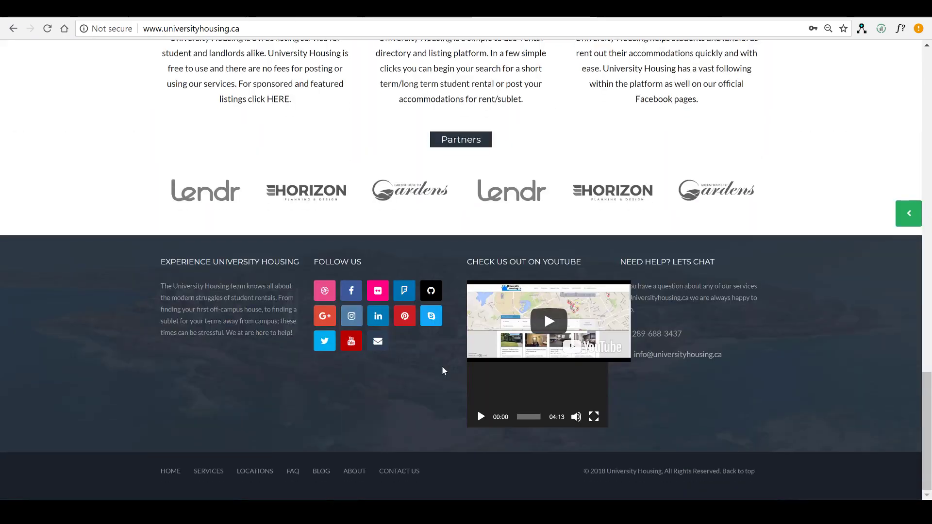
scroll("up", 3)
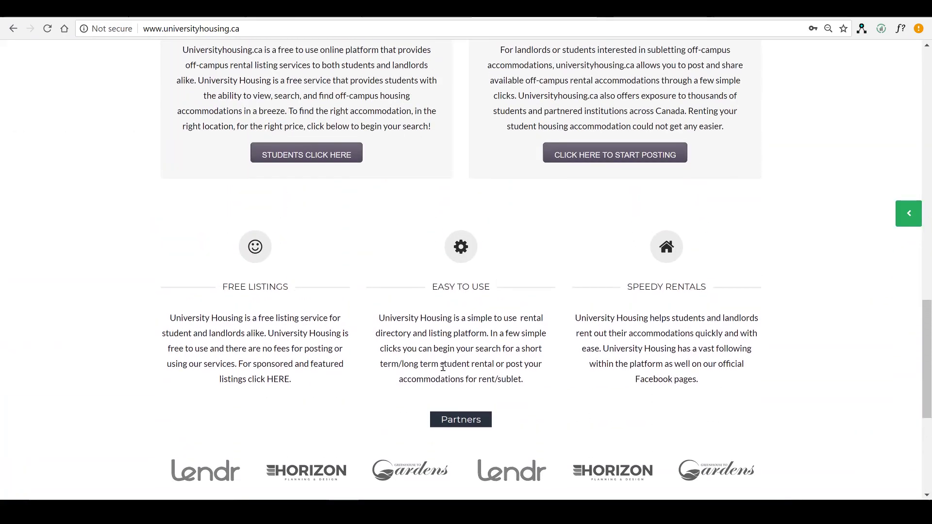
scroll("up", 3)
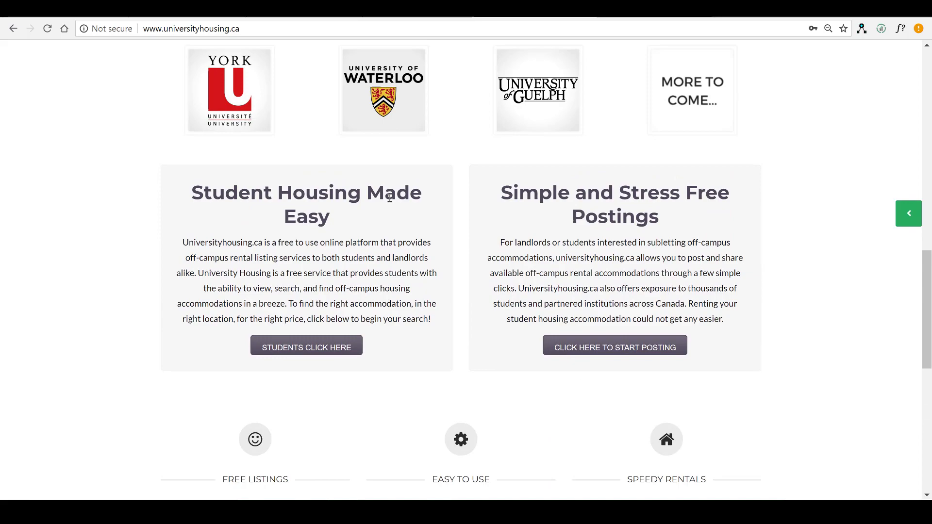
mouse_move(621, 207)
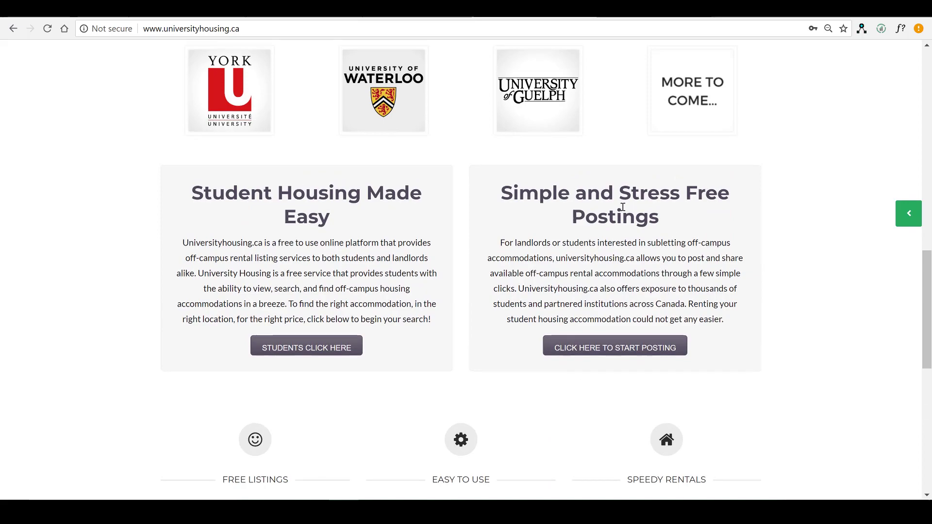
scroll("up", 3)
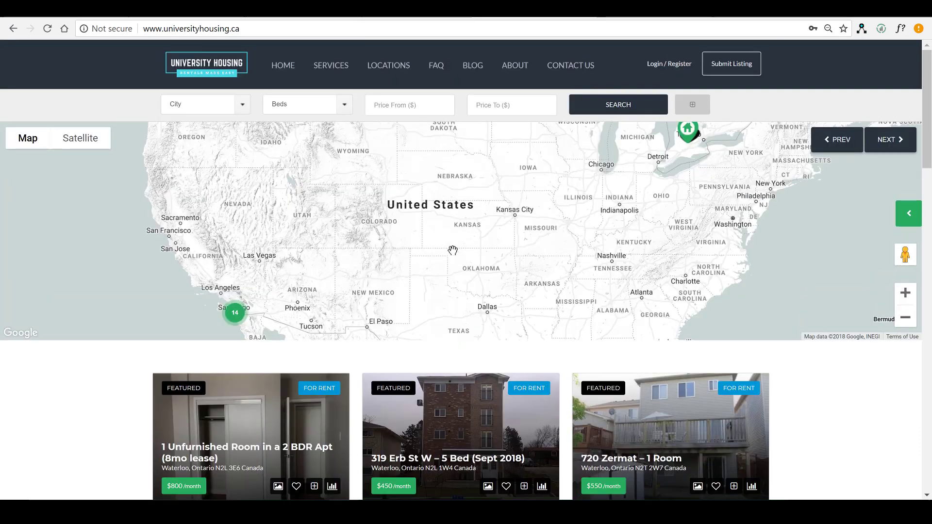
mouse_move(529, 195)
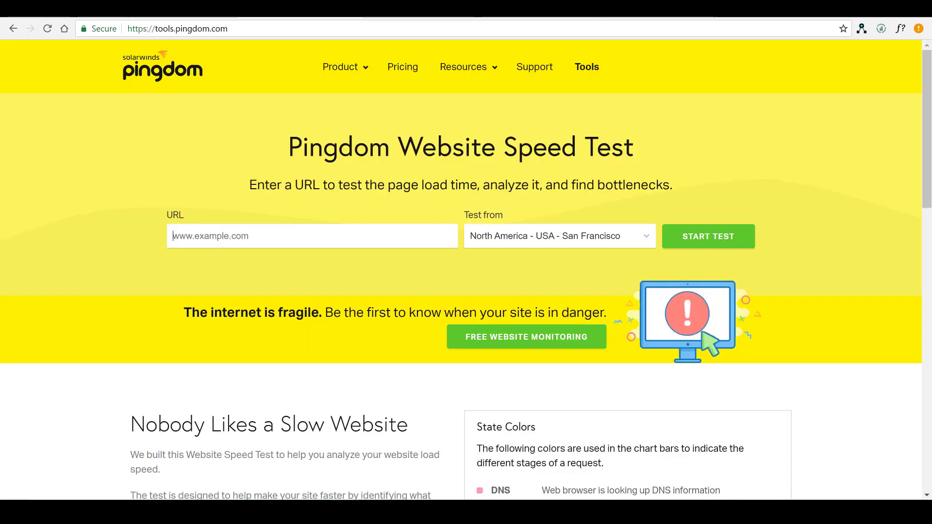
type("www.")
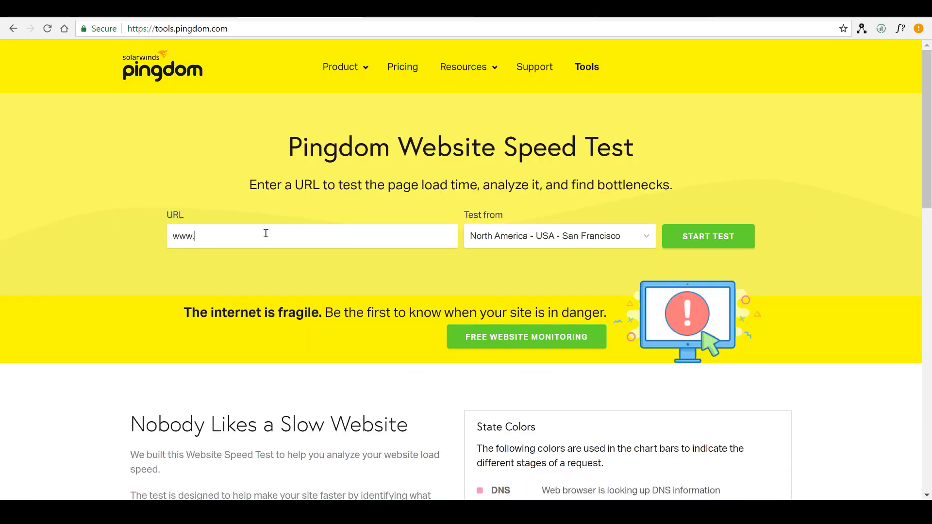
type("universityhousing")
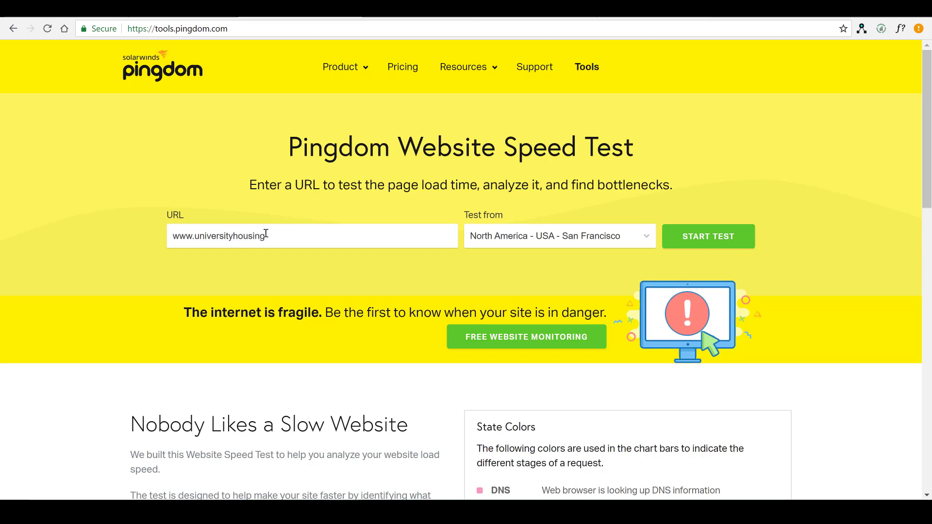
type(".ca")
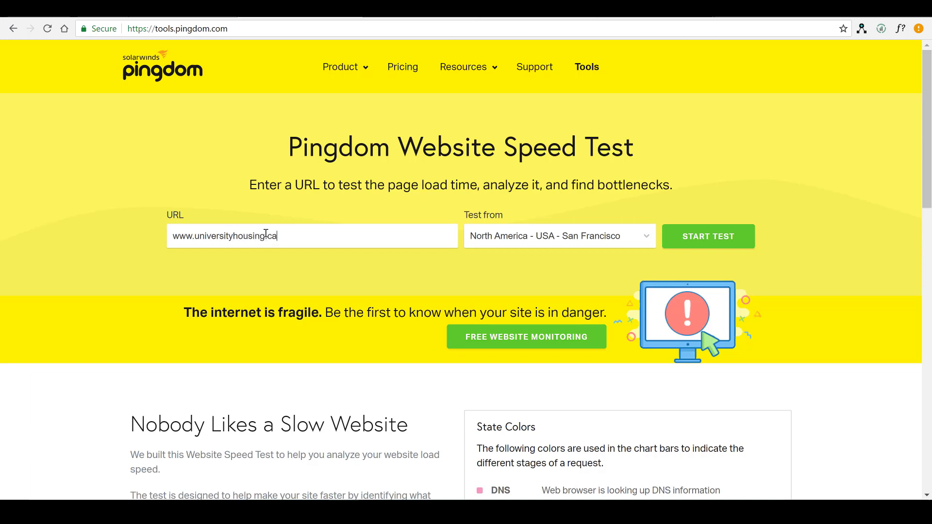
left_click(708, 236)
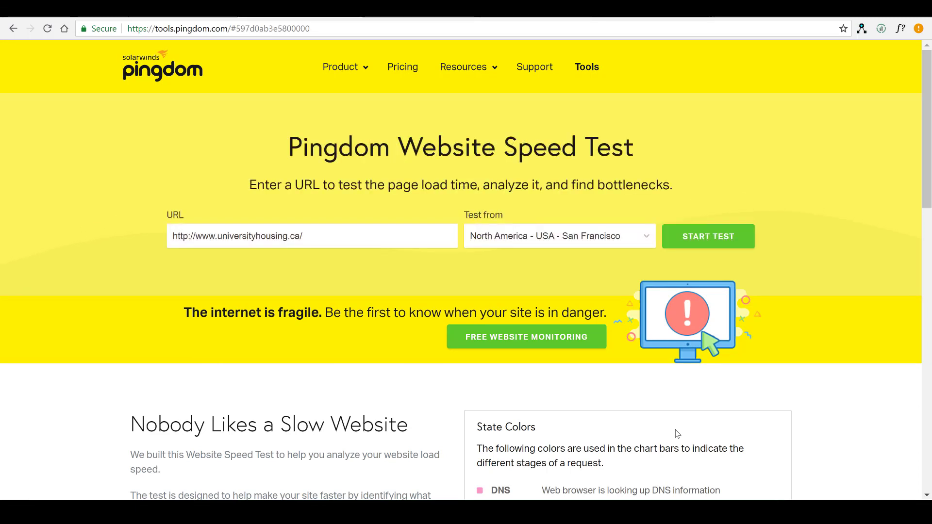
Review results (grade 67, 5.35 s, 3.9 MB, 196 requests) and inspect the first file request.
left_click(707, 236)
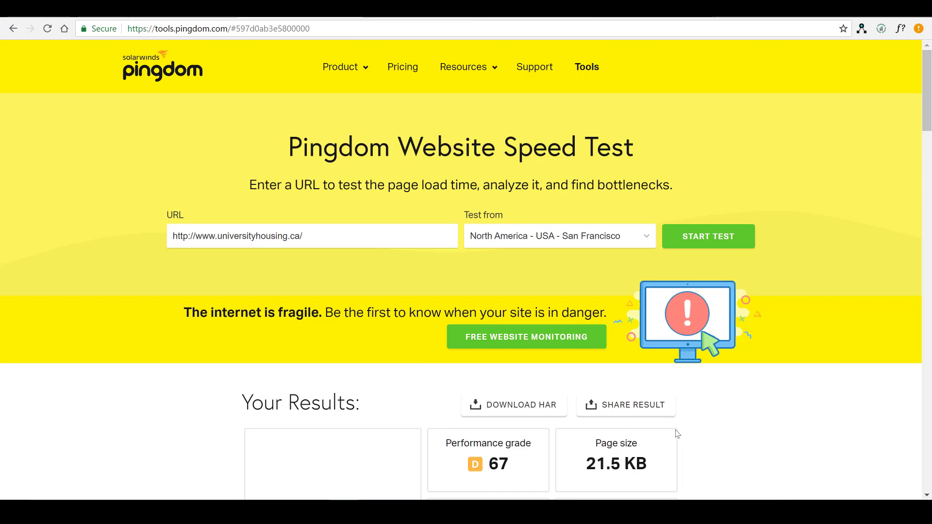
scroll("down", 3)
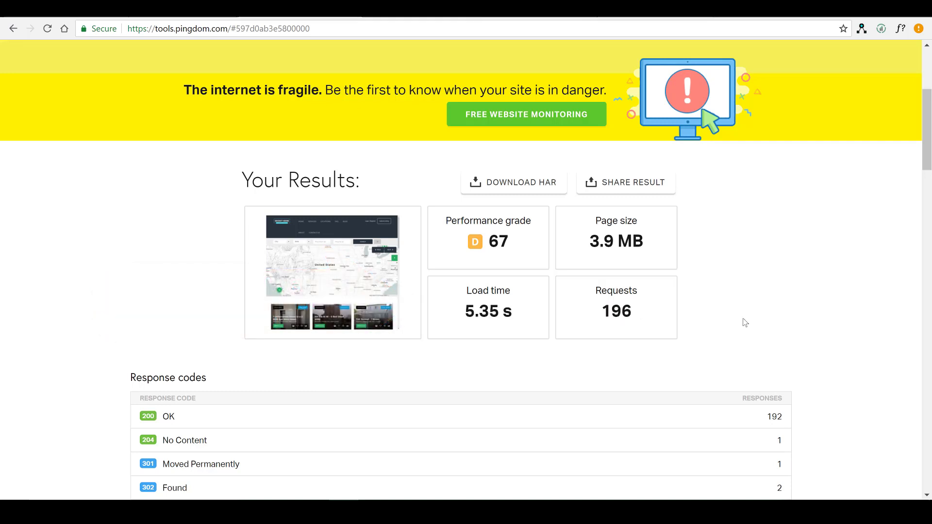
scroll("down", 3)
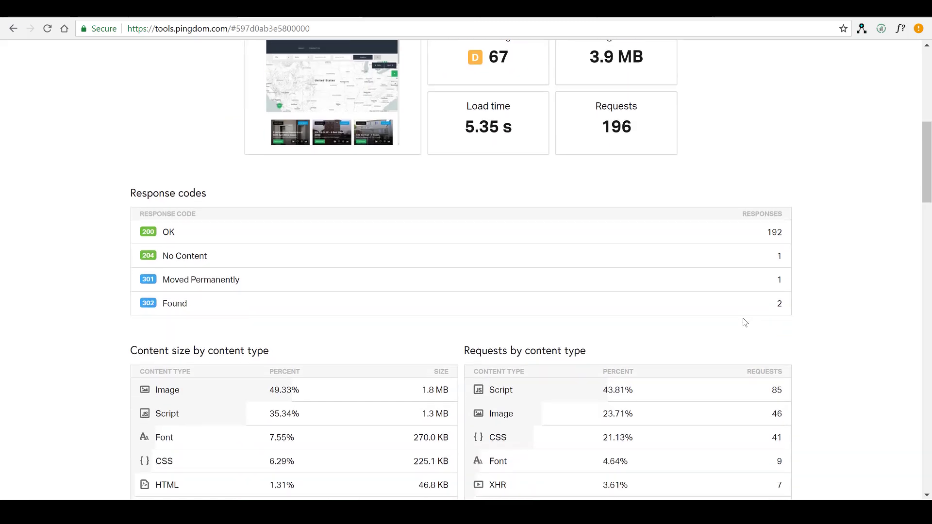
scroll("down", 3)
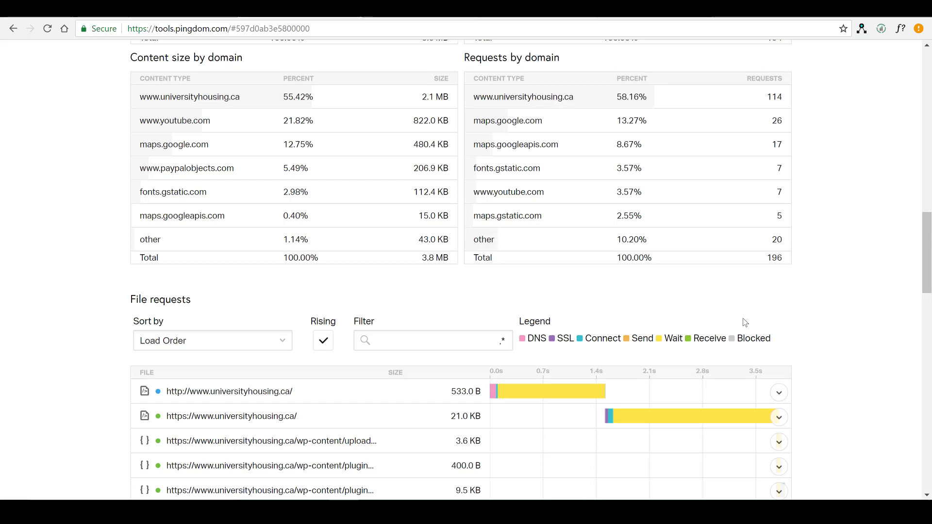
scroll("down", 3)
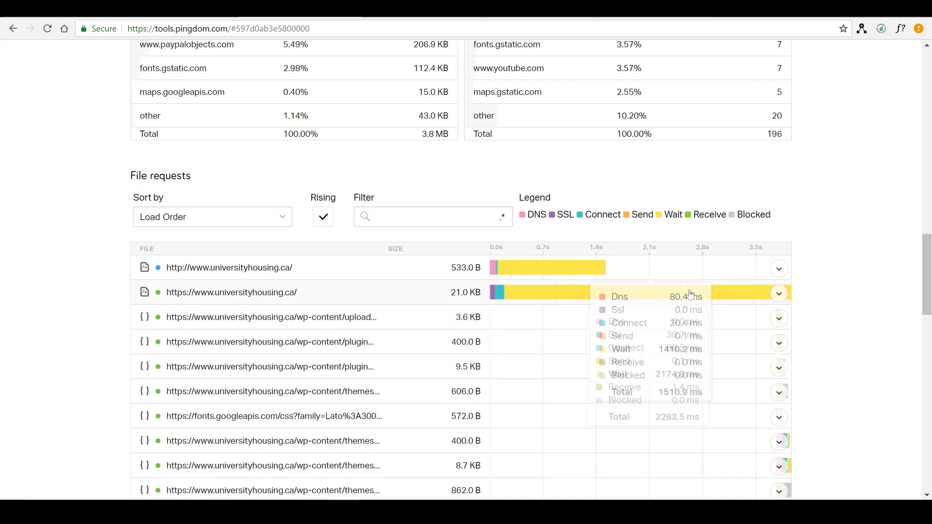
mouse_move(706, 297)
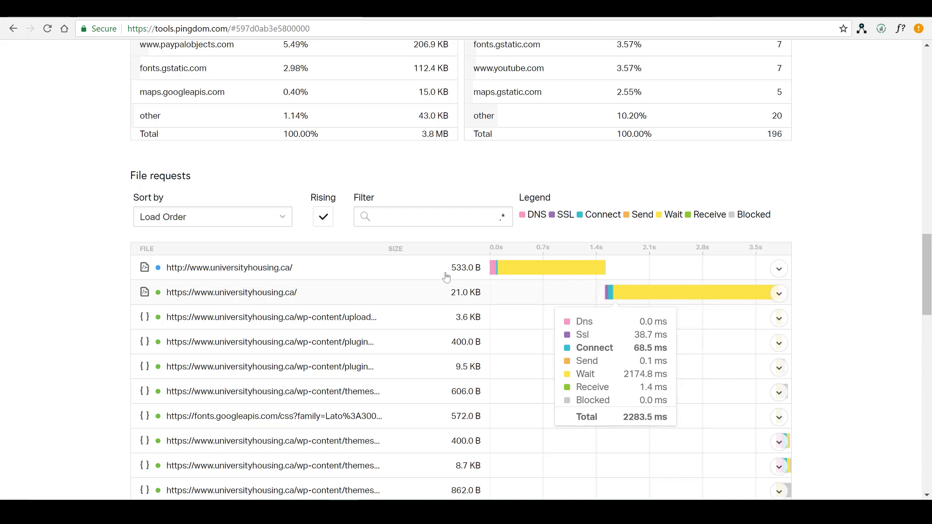
left_click(778, 268)
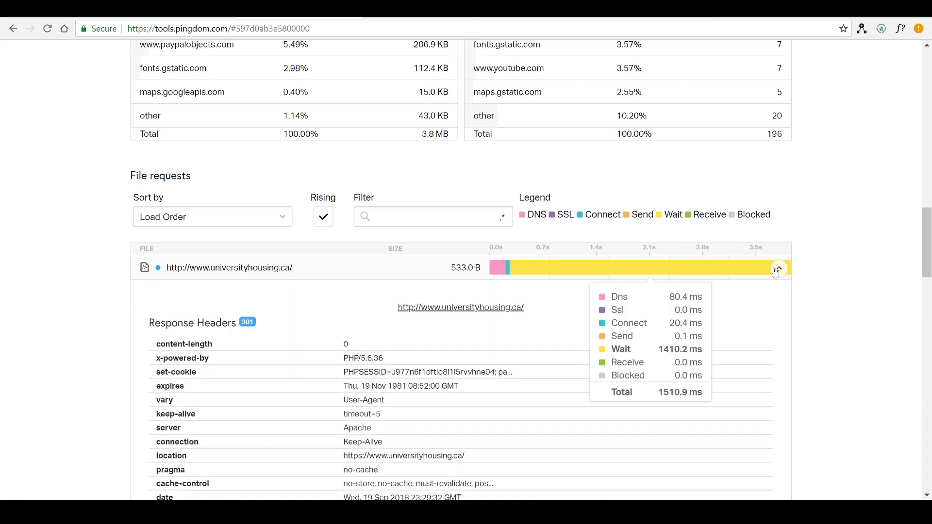
left_click(778, 269)
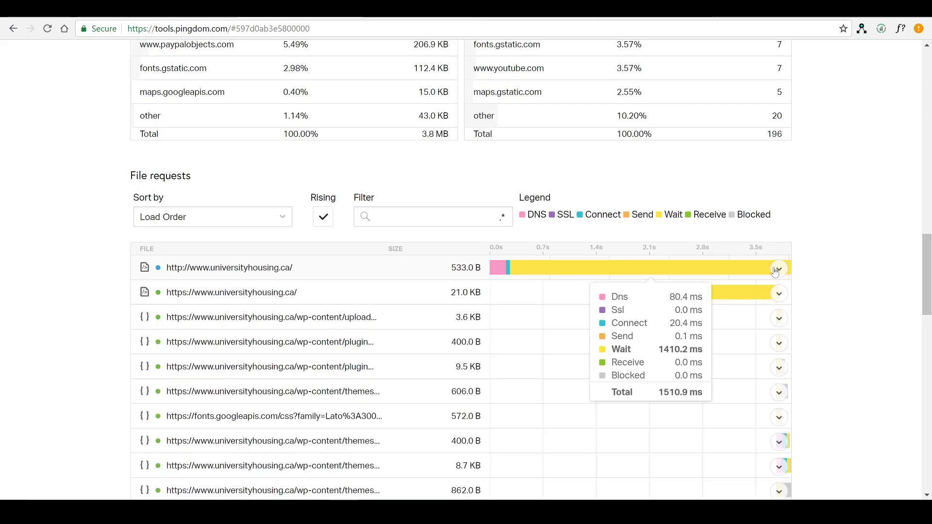
scroll("down", 3)
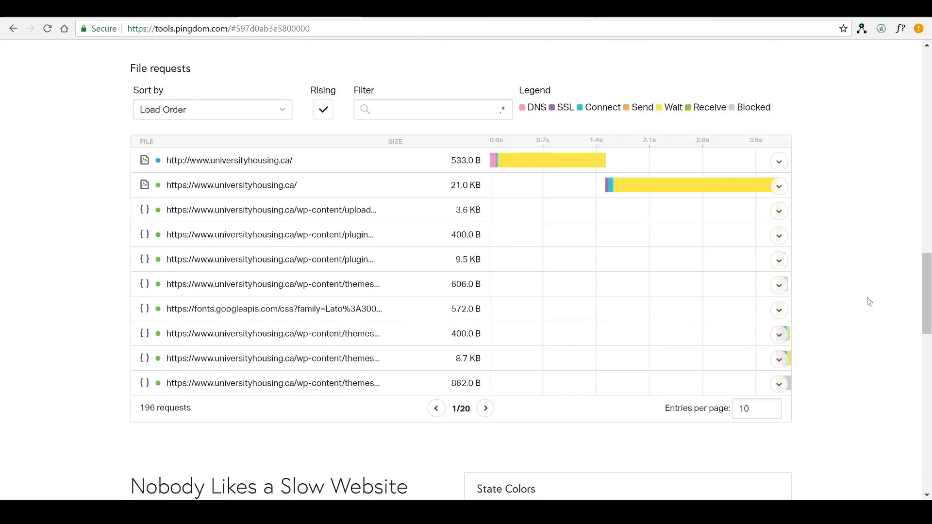
scroll("down", 3)
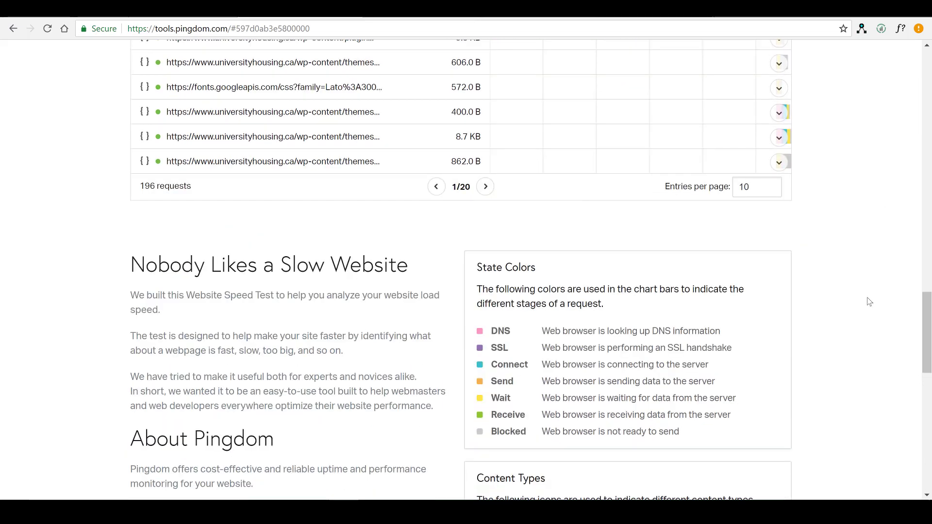
scroll("down", 3)
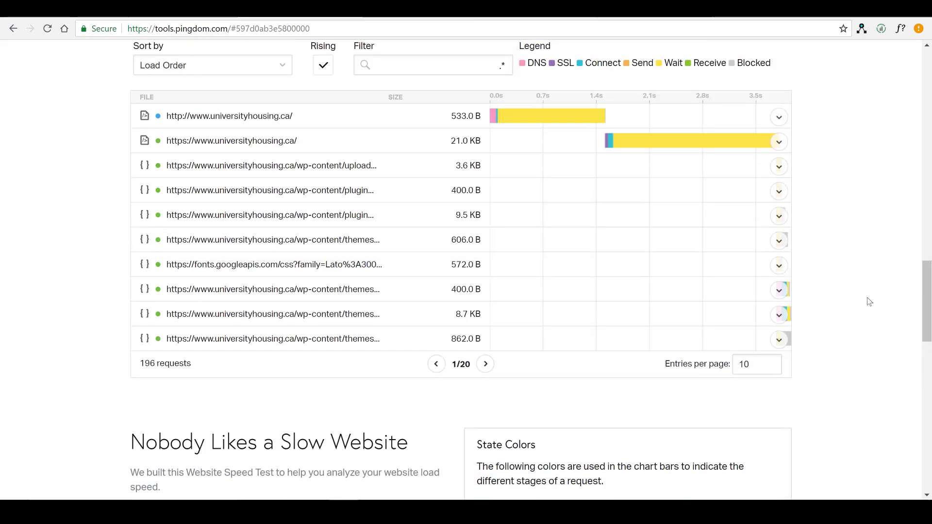
left_click(484, 364)
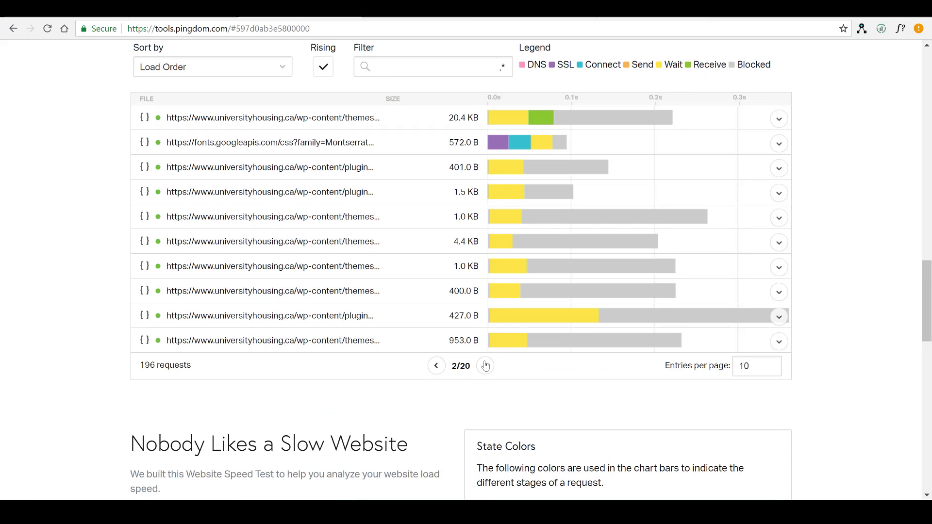
left_click(484, 366)
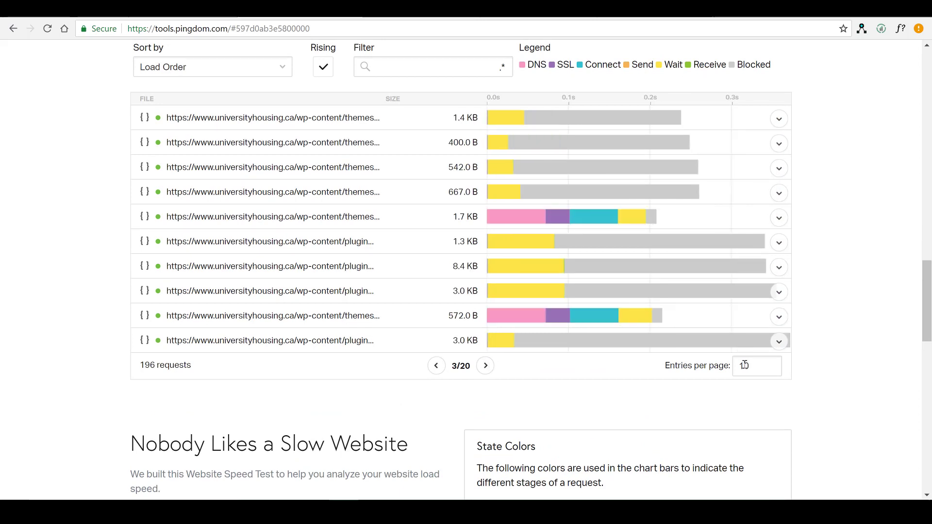
left_click(752, 366)
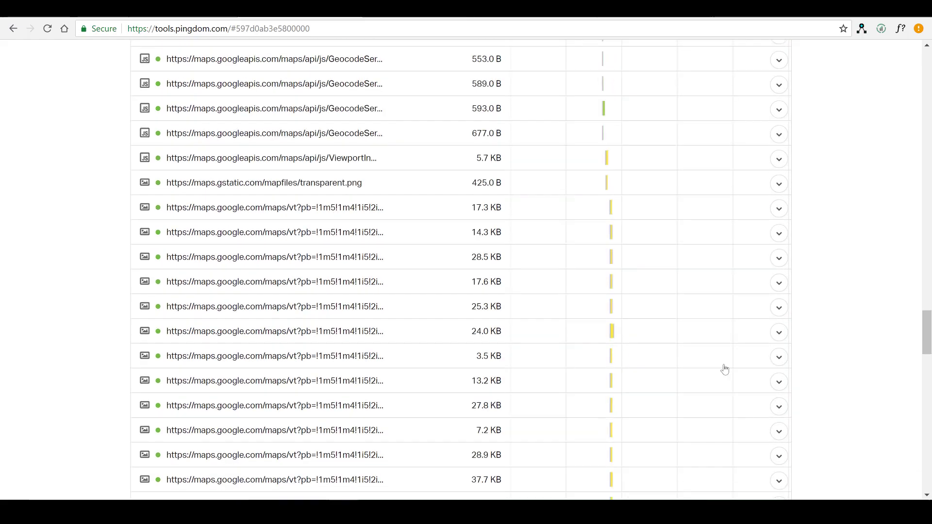
scroll("down", 3)
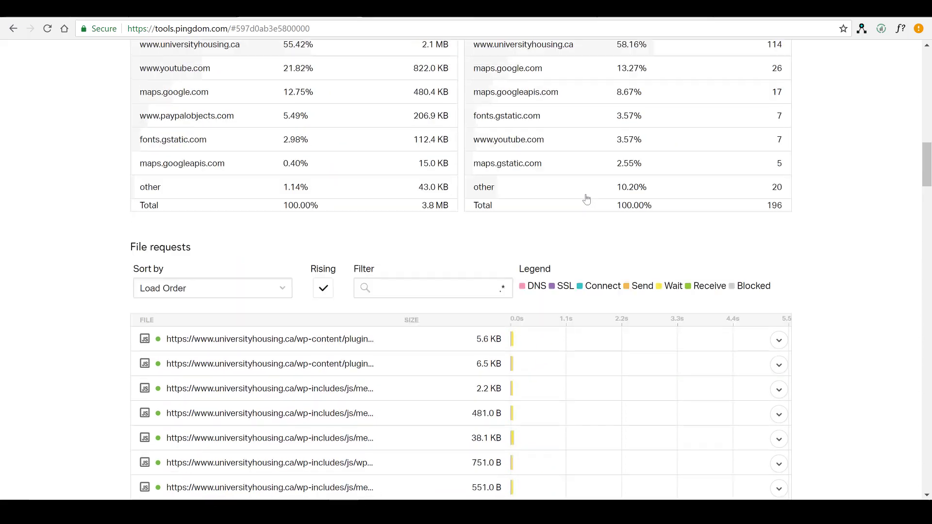
scroll("down", 3)
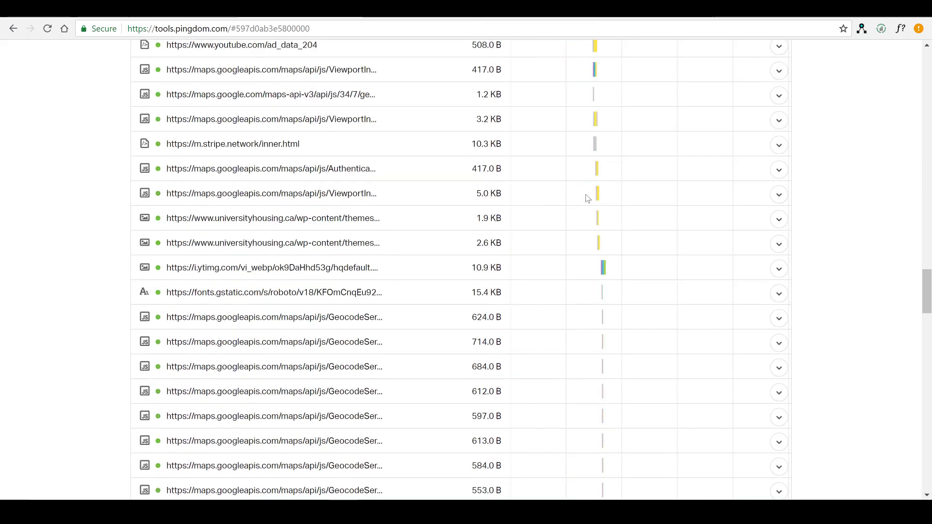
scroll("down", 3)
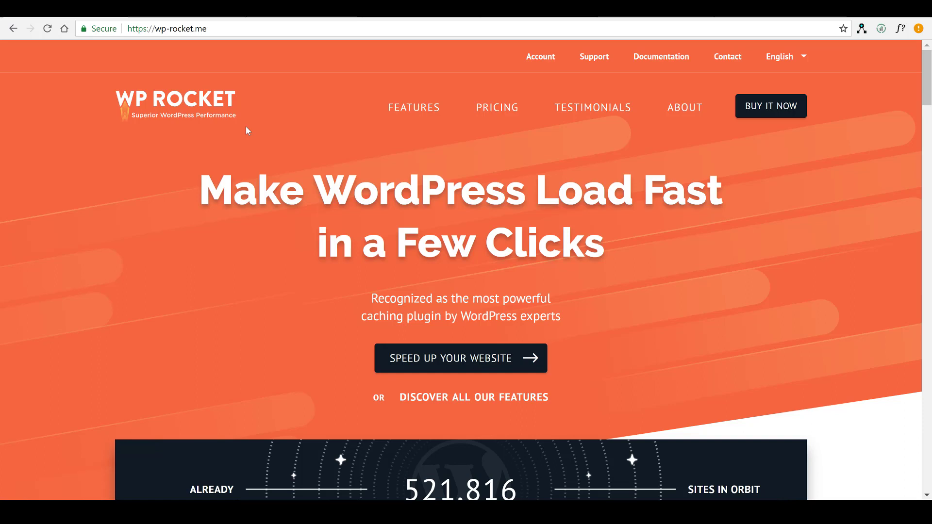
mouse_move(469, 405)
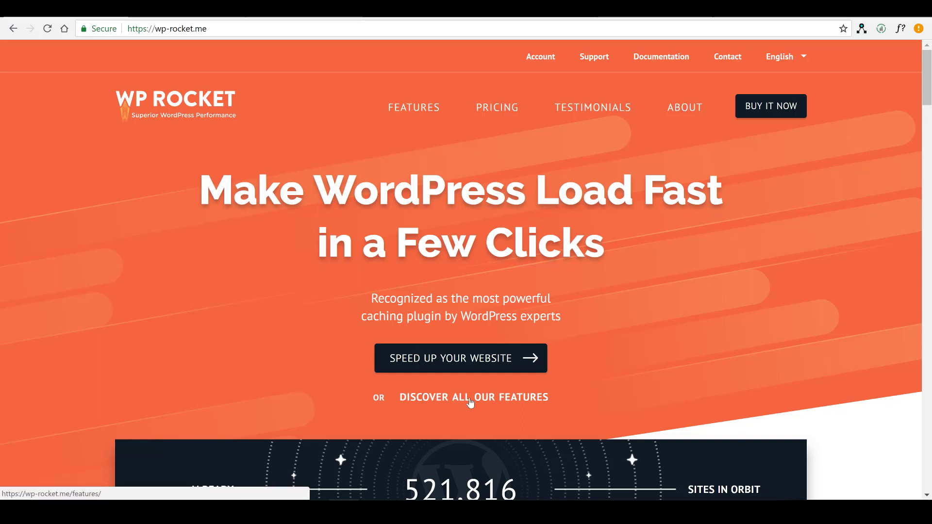
mouse_move(469, 365)
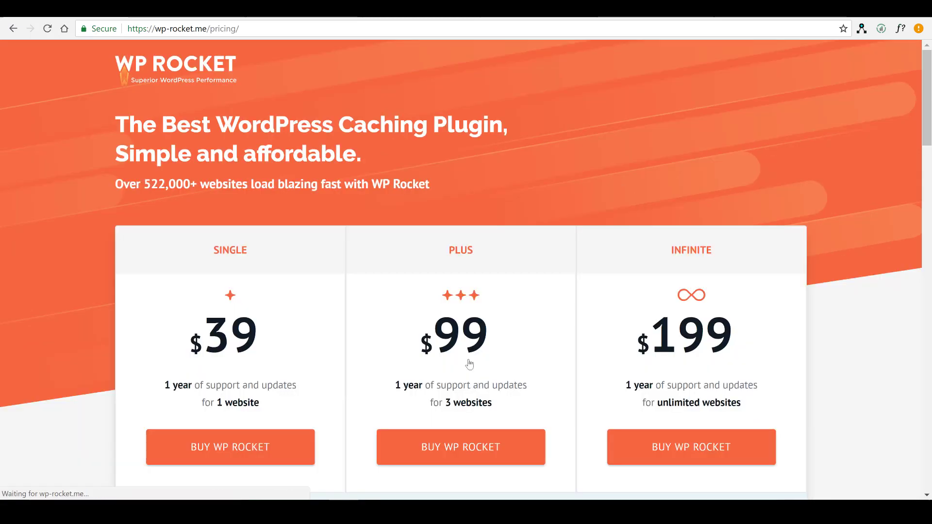
Choose the $39 Single plan on WP Rocket's pricing page to reach checkout.
scroll("down", 3)
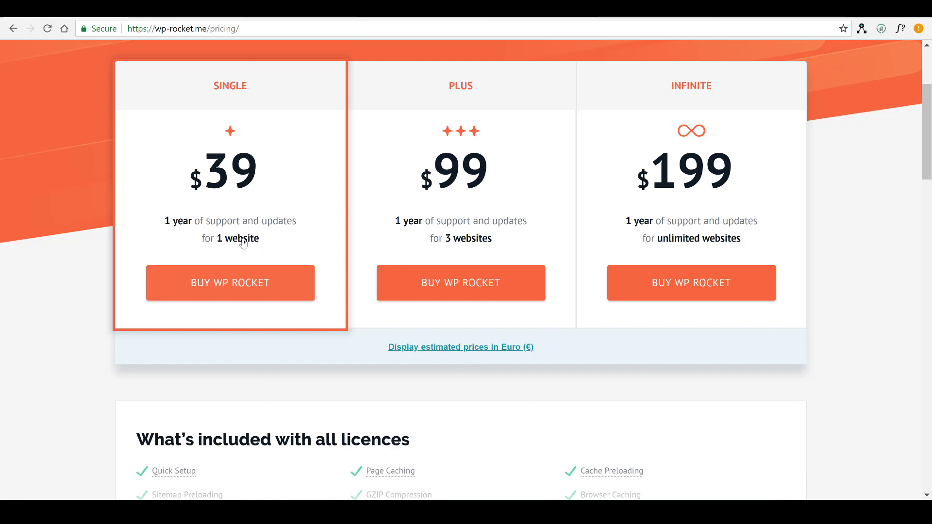
left_click(236, 282)
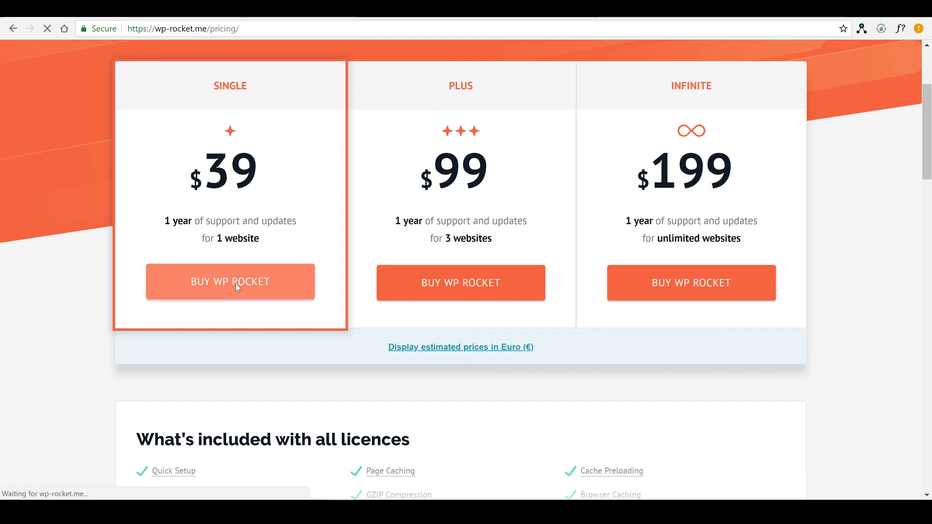
left_click(230, 281)
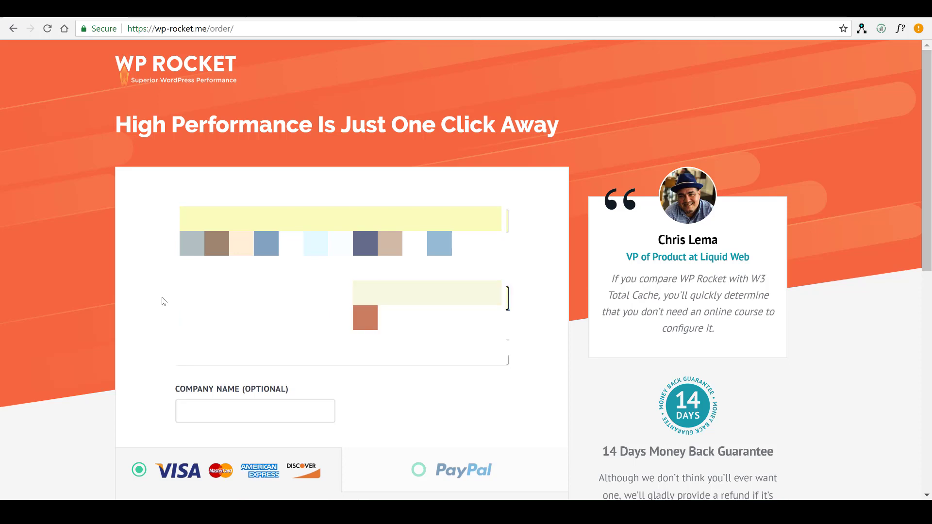
Select PayPal as payment and place the $39 WP Rocket Single order.
scroll("down", 3)
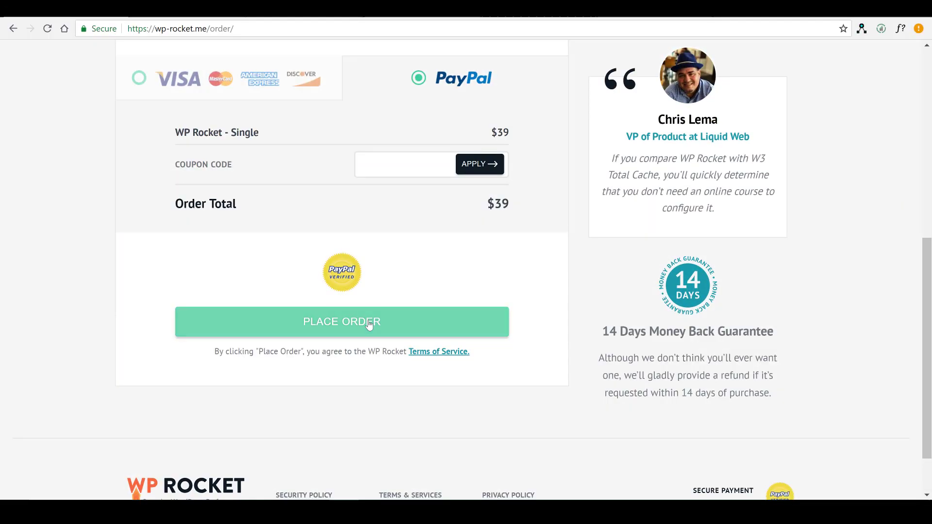
left_click(368, 321)
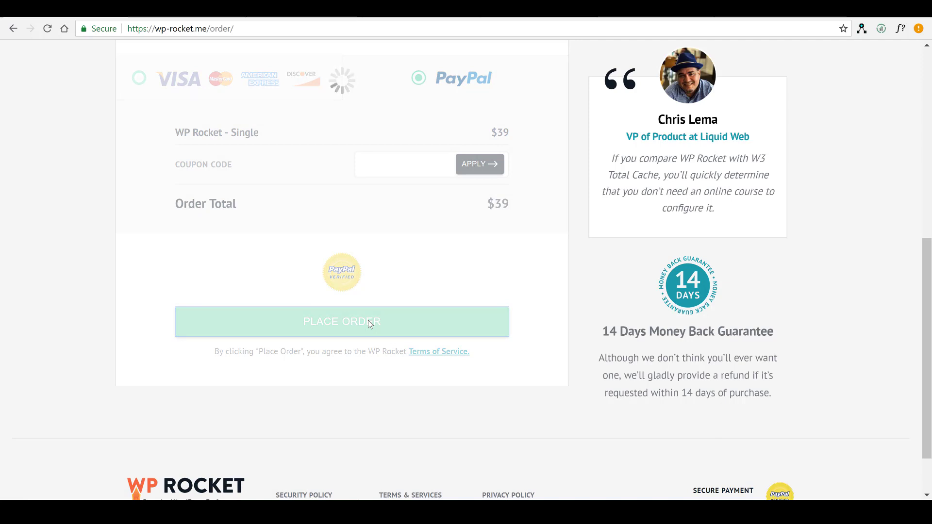
left_click(369, 322)
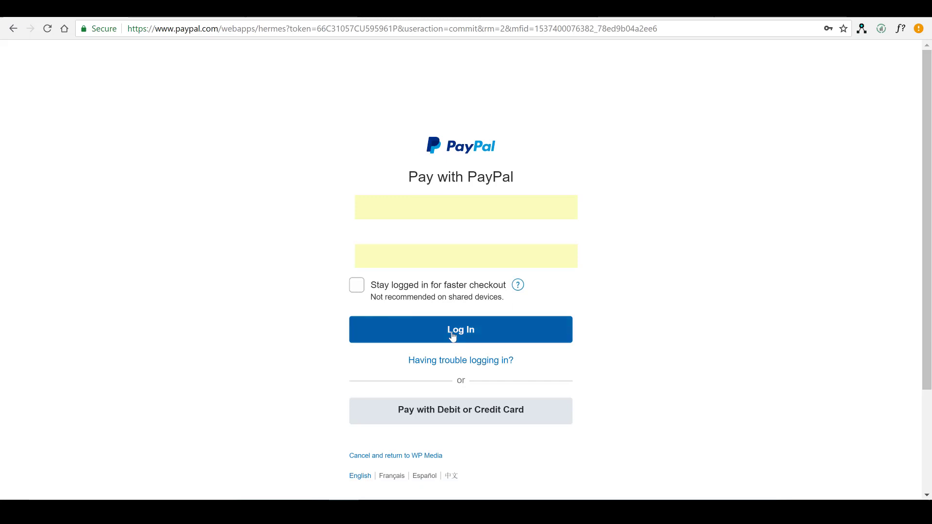
Log in to PayPal and pay $39.00 USD to WP Media from the PayPal balance.
left_click(460, 330)
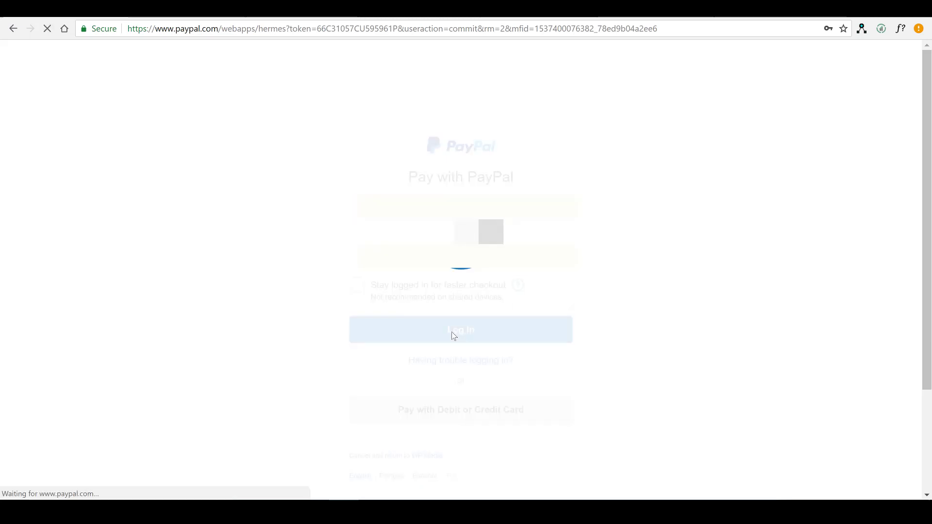
left_click(460, 330)
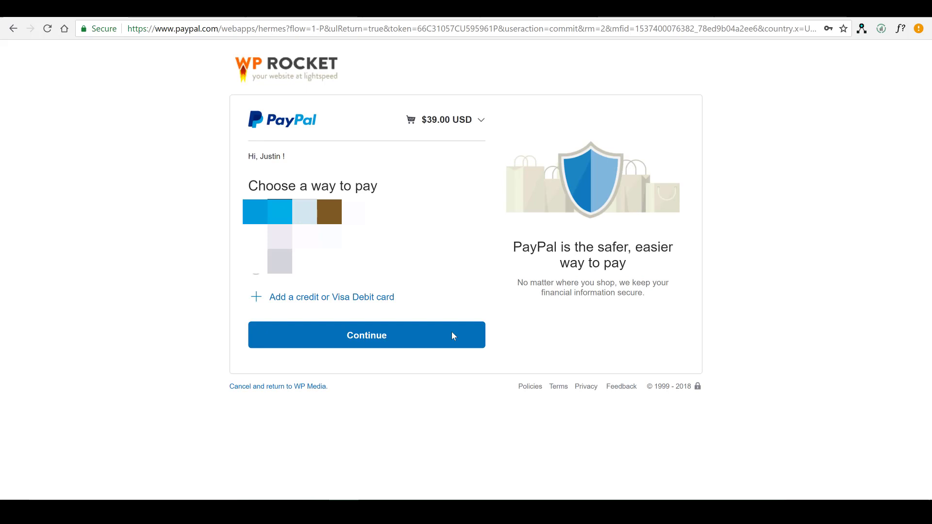
left_click(366, 335)
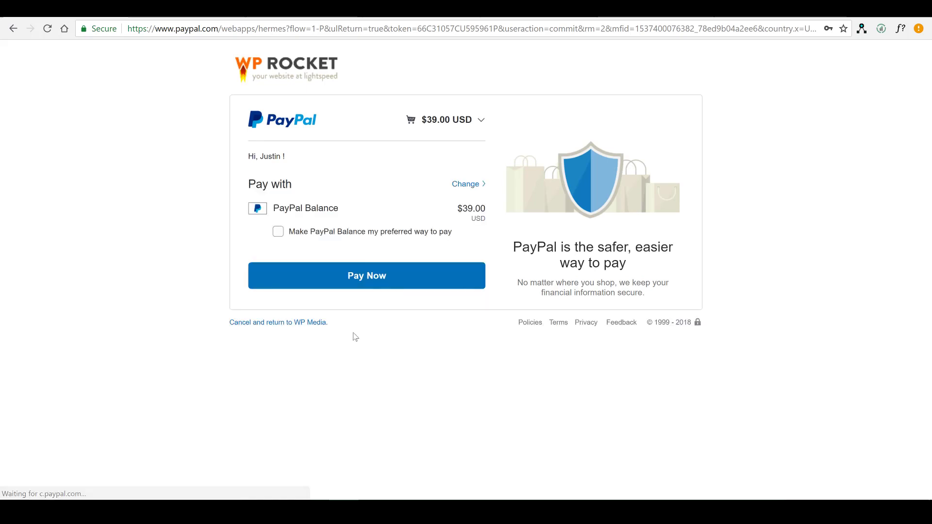
mouse_move(354, 279)
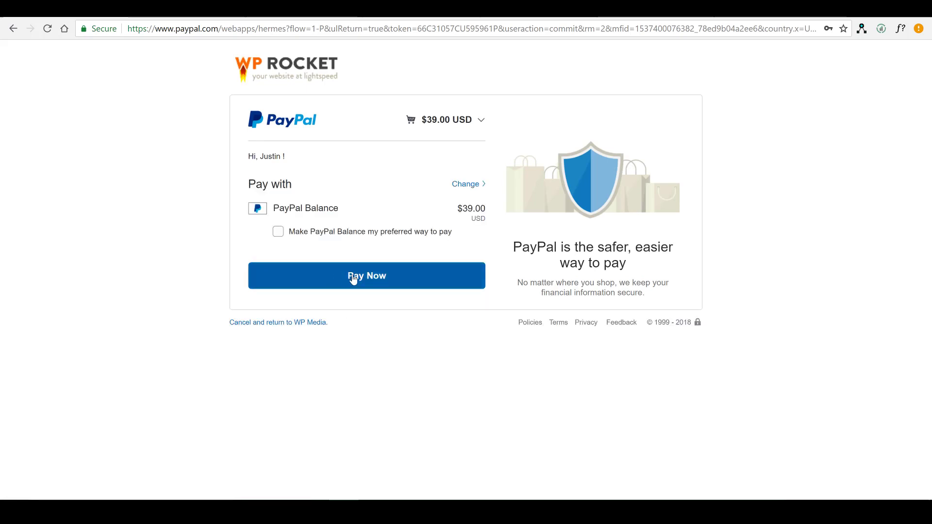
left_click(367, 275)
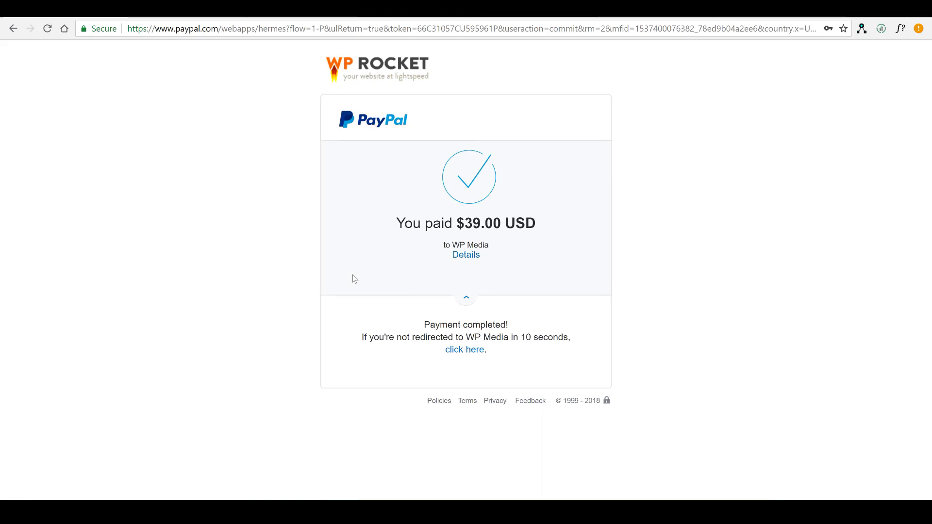
left_click(464, 349)
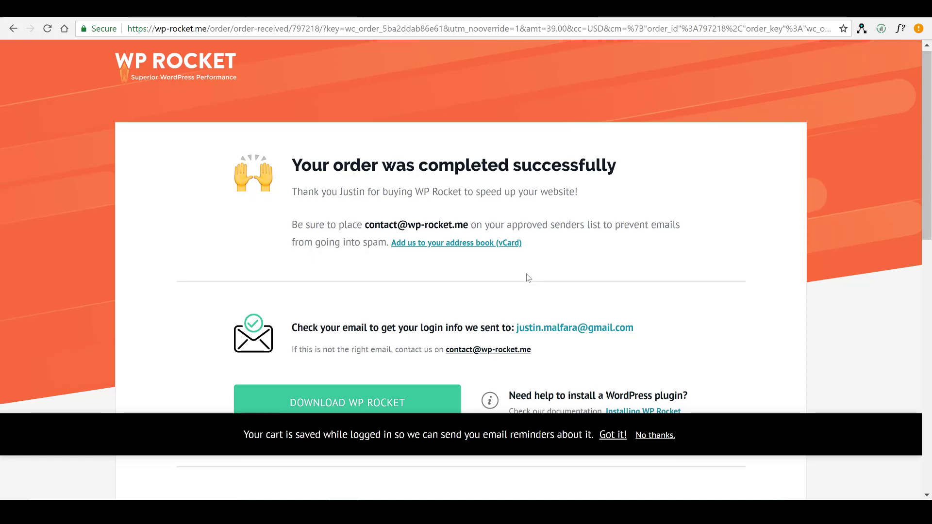
Download wp-rocket_3.1.4.zip from the WP Rocket order confirmation page.
scroll("down", 3)
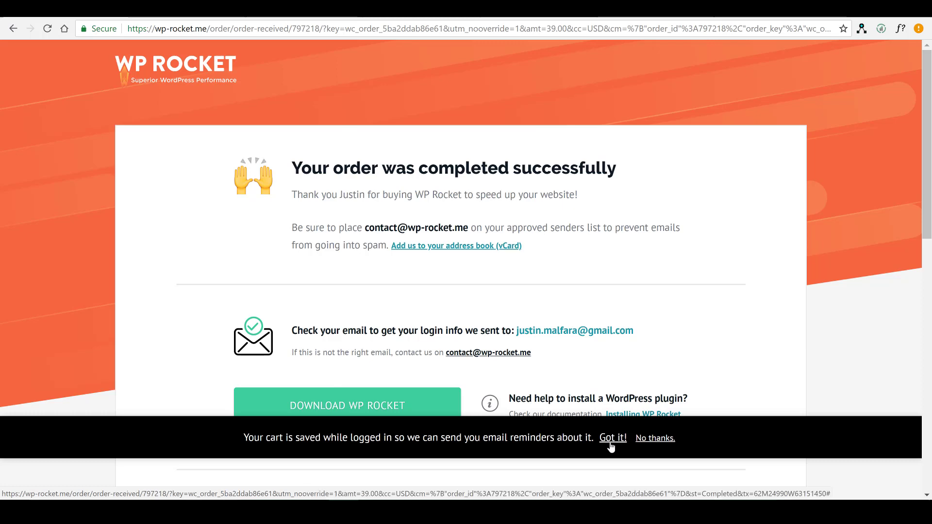
mouse_move(626, 422)
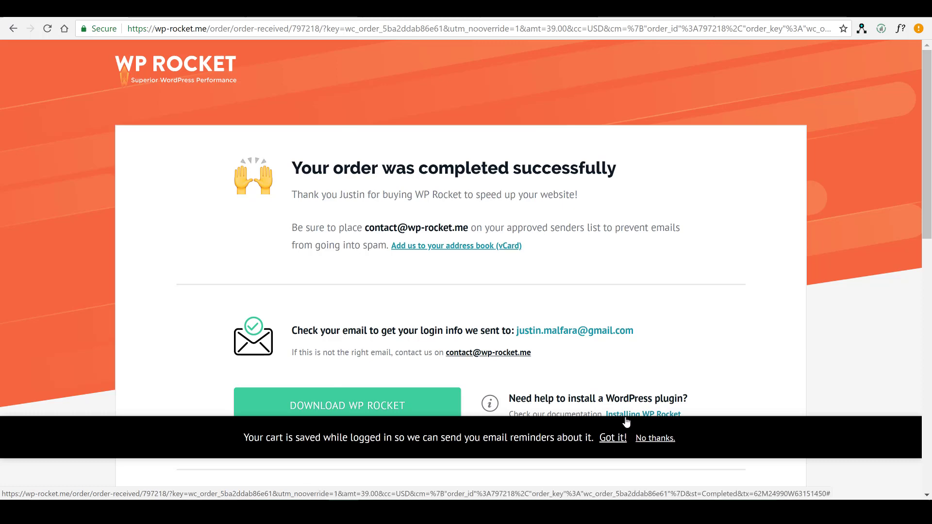
scroll("down", 3)
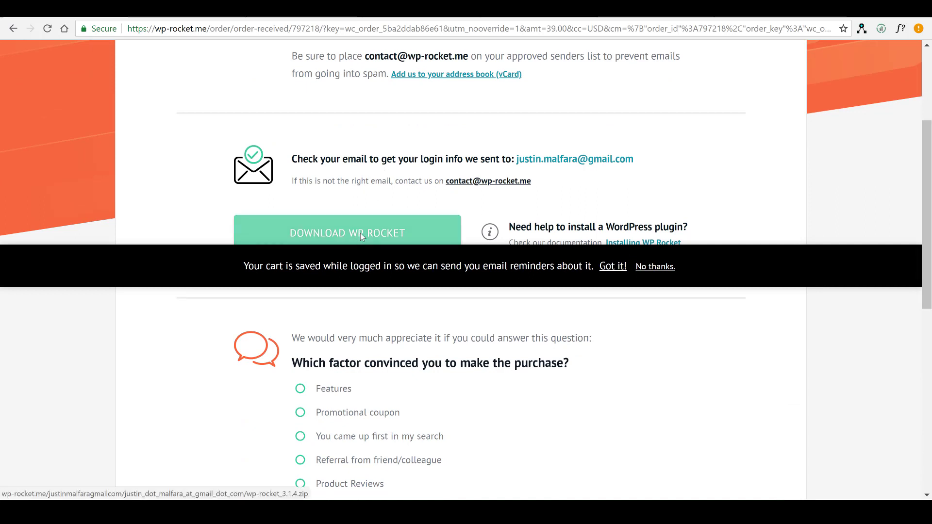
left_click(361, 234)
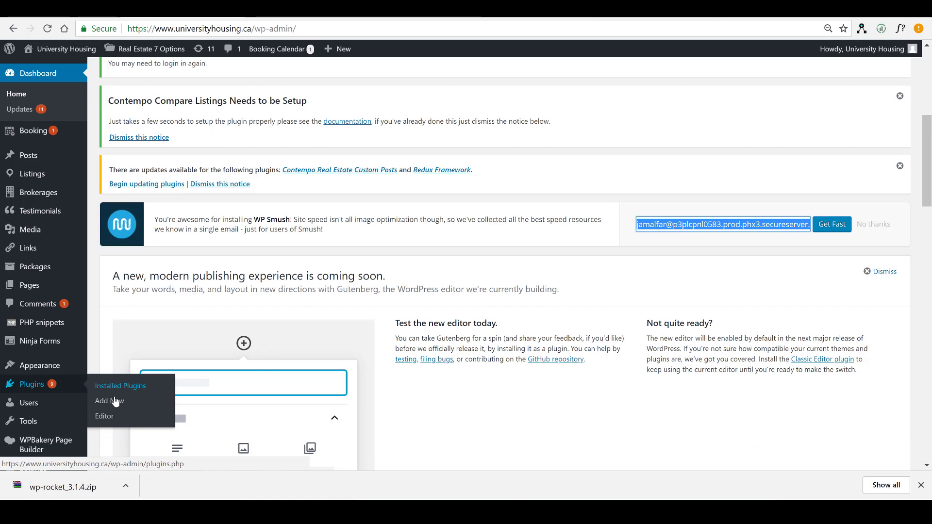
Go to Plugins > Add New and bring up the Upload Plugin form.
left_click(109, 401)
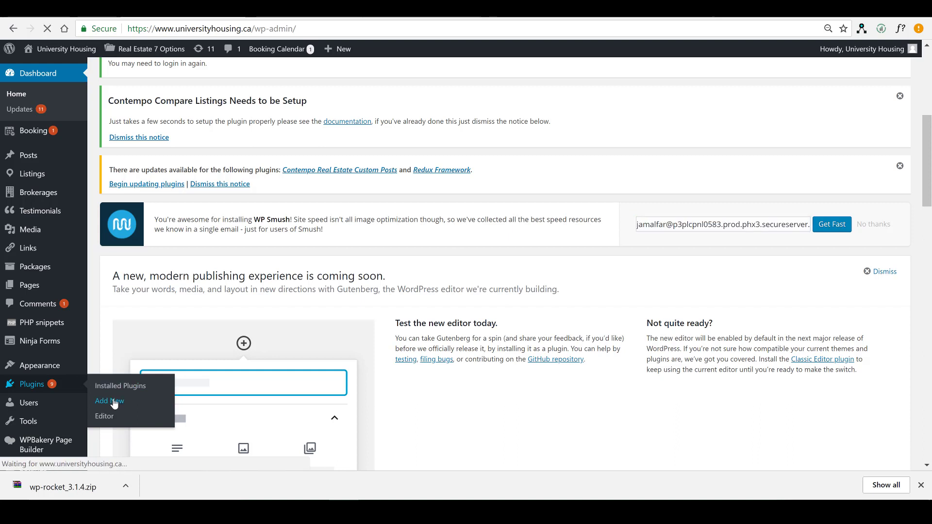
left_click(109, 401)
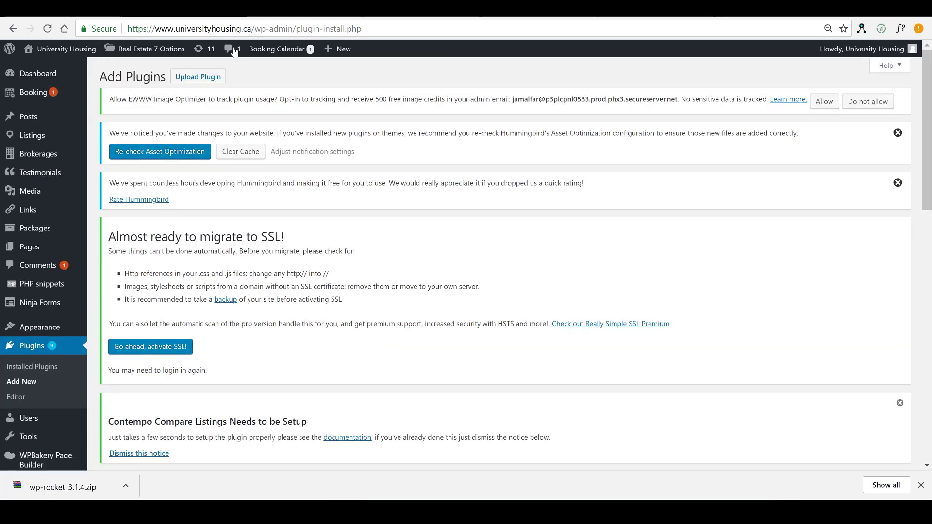
mouse_move(203, 83)
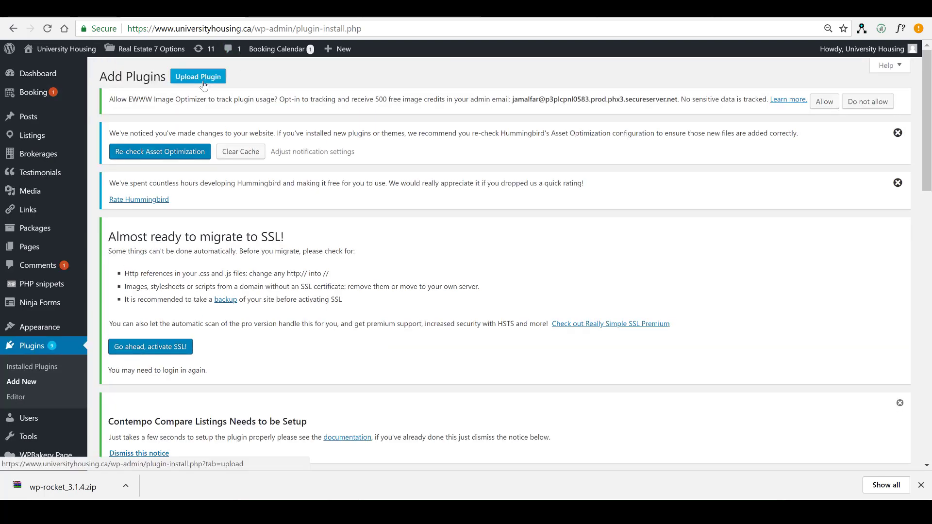
mouse_move(300, 201)
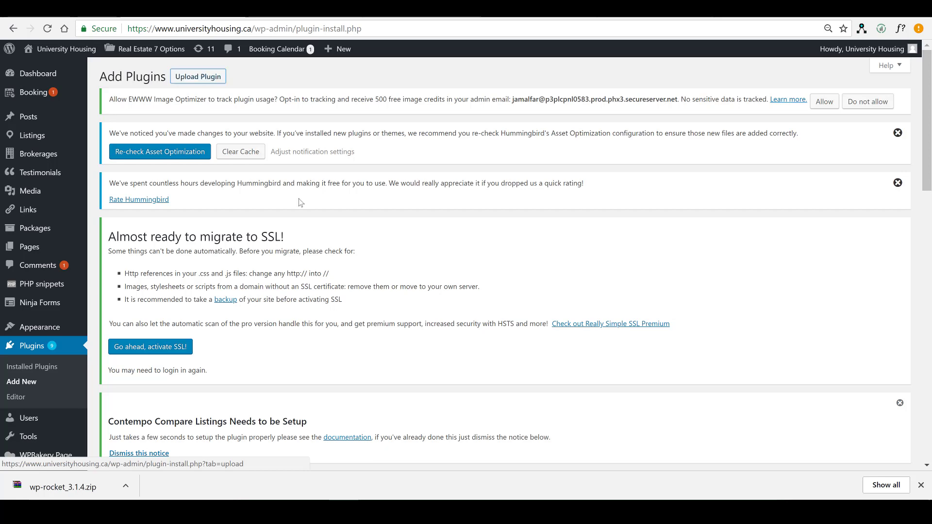
left_click(197, 76)
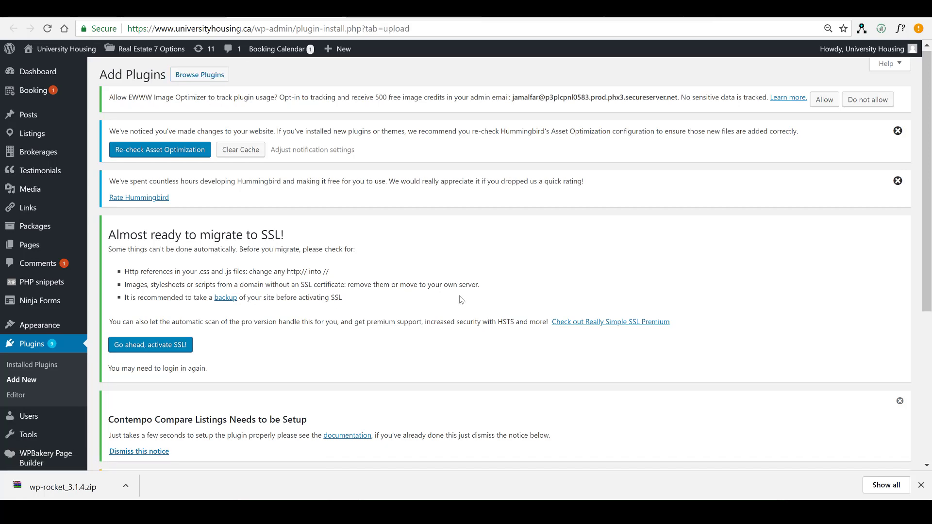
scroll("down", 3)
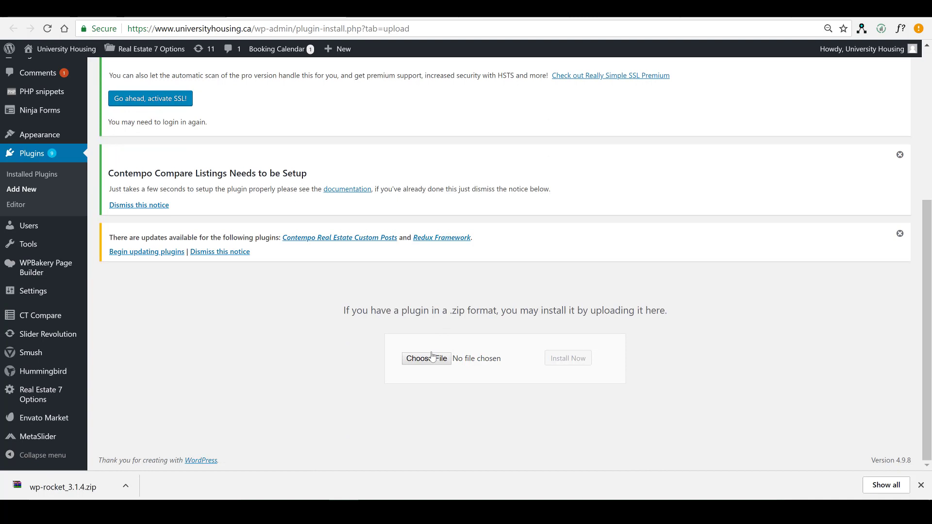
Attach wp-rocket_3.1.4.zip from the Downloads folder as the plugin file.
left_click(426, 358)
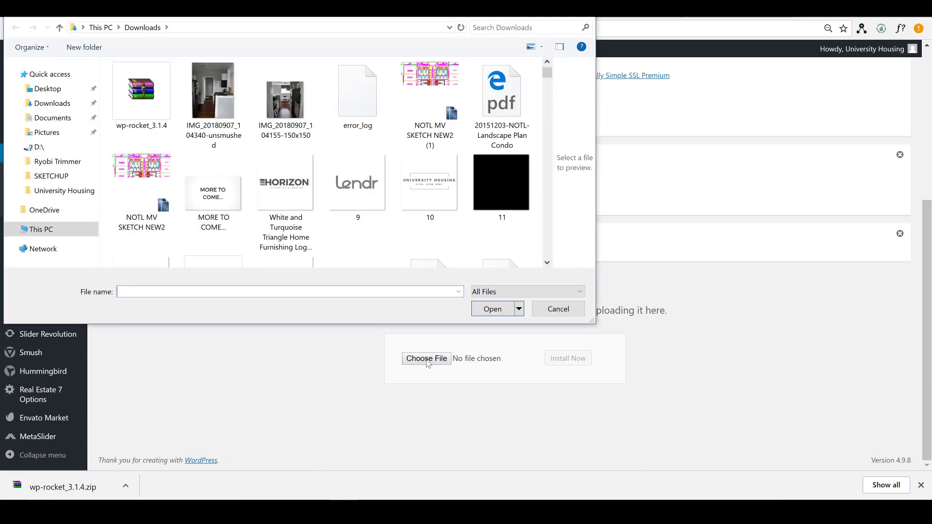
left_click(141, 91)
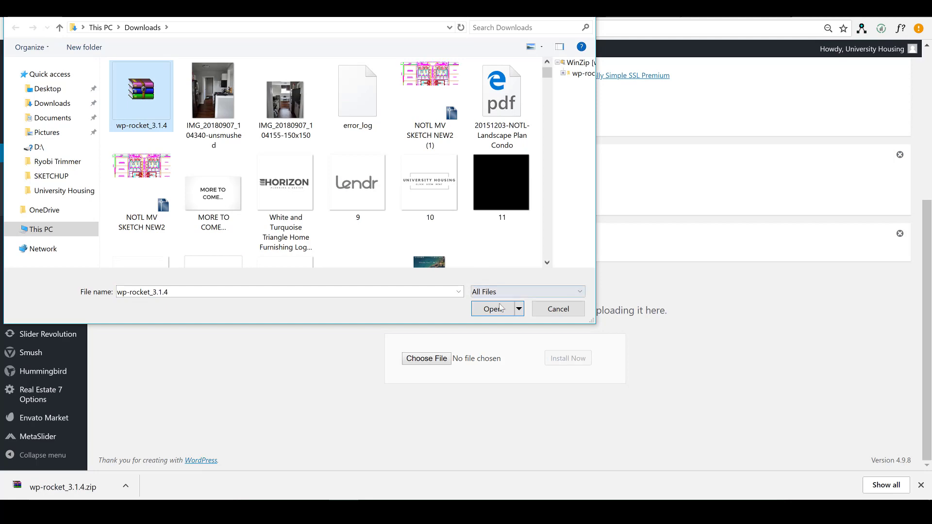
left_click(492, 309)
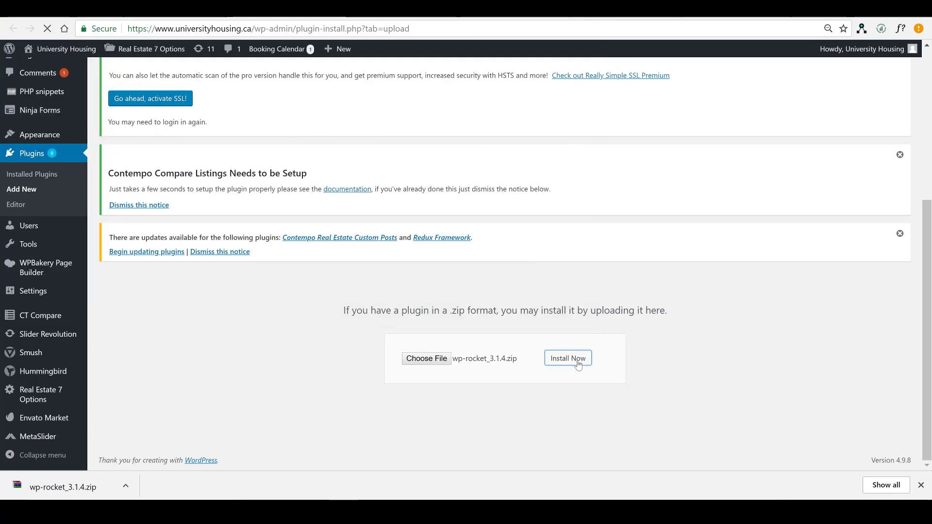
Install the wp-rocket_3.1.4.zip plugin and activate WP Rocket.
left_click(567, 358)
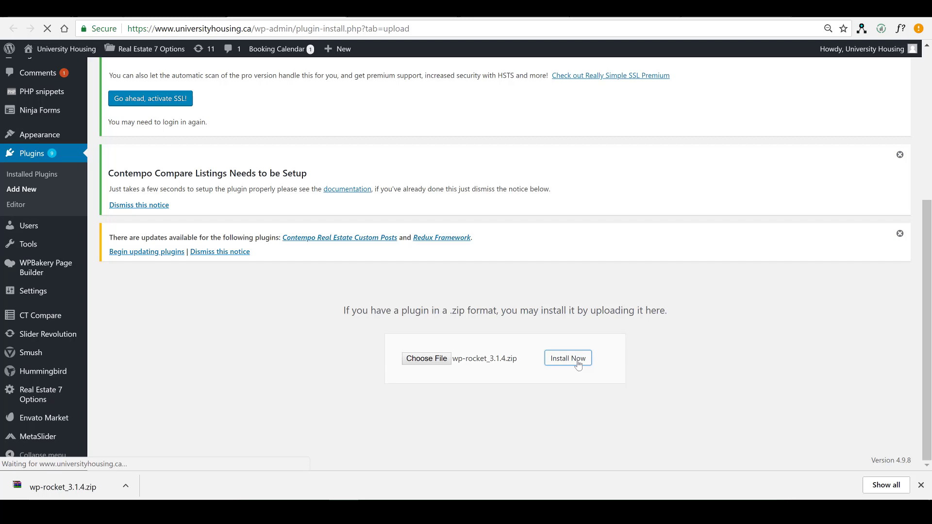
left_click(568, 358)
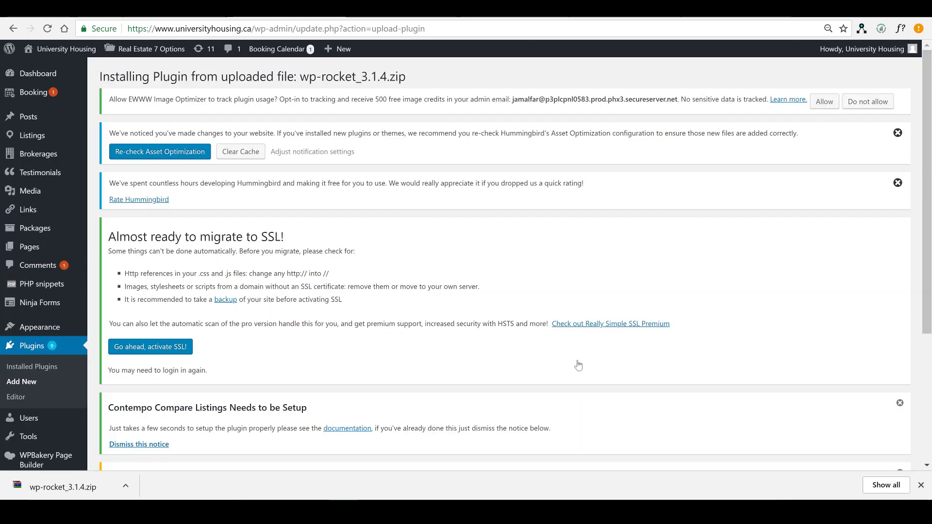
scroll("down", 3)
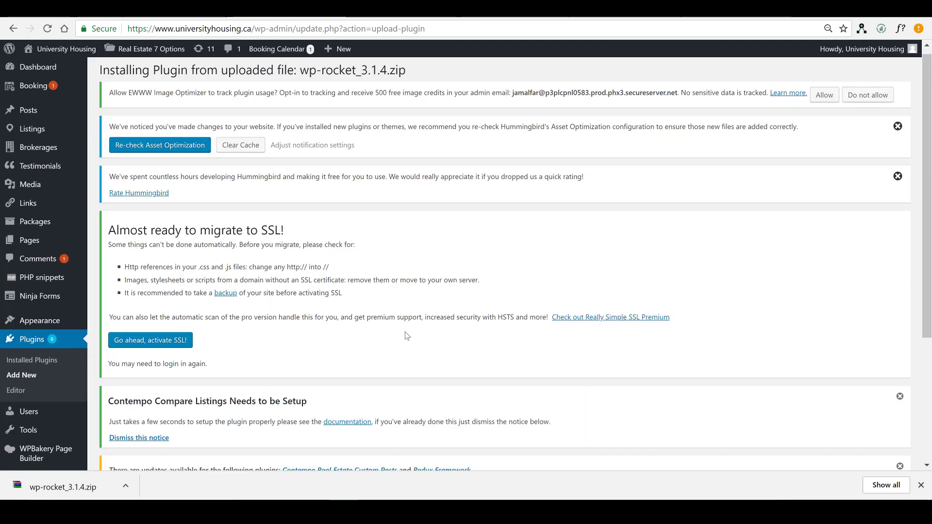
scroll("down", 3)
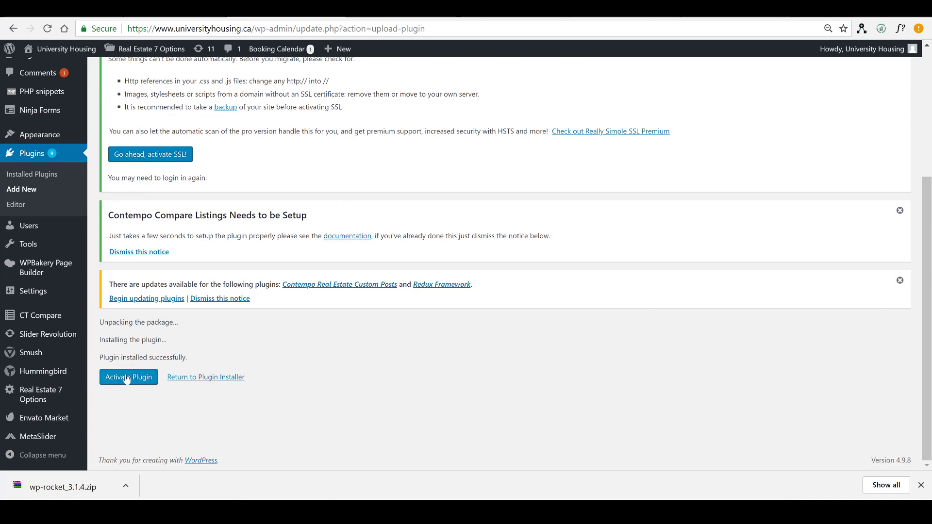
left_click(128, 377)
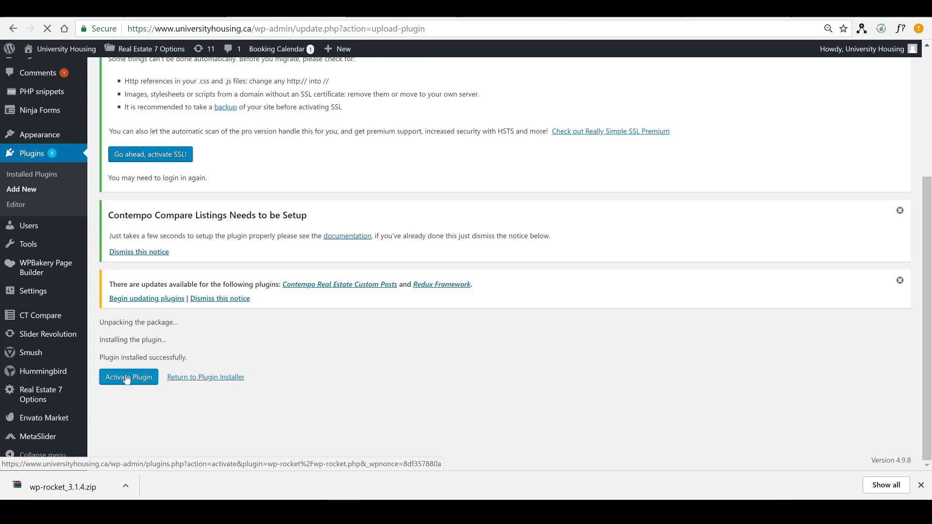
left_click(128, 377)
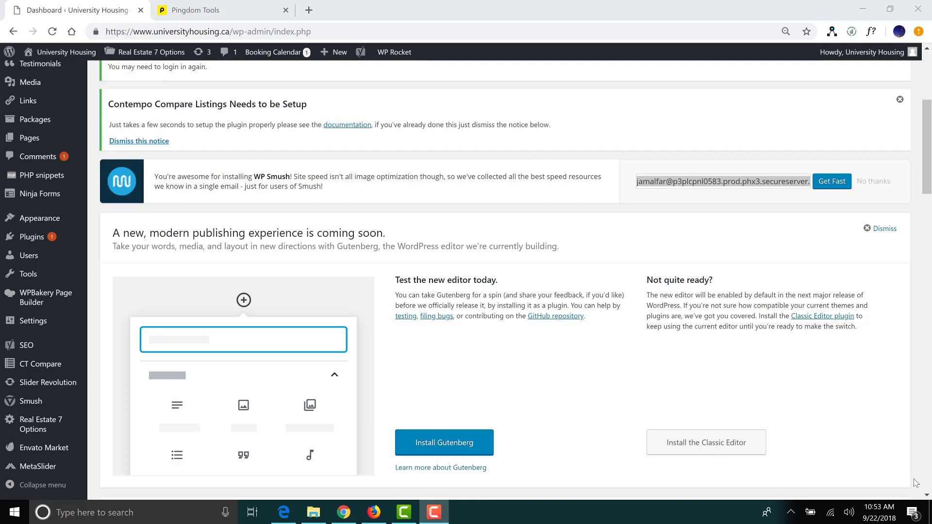
mouse_move(343, 26)
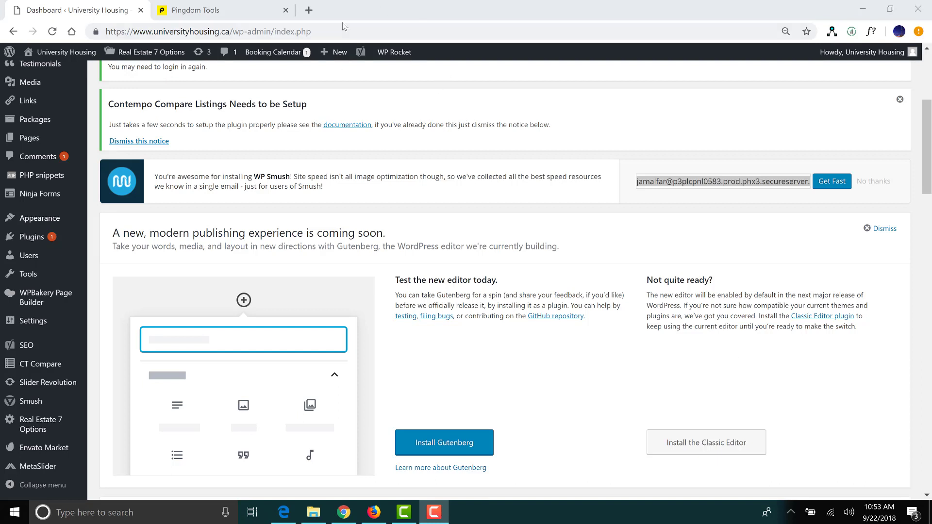
Open the WP Rocket settings page from the Settings menu.
left_click(394, 52)
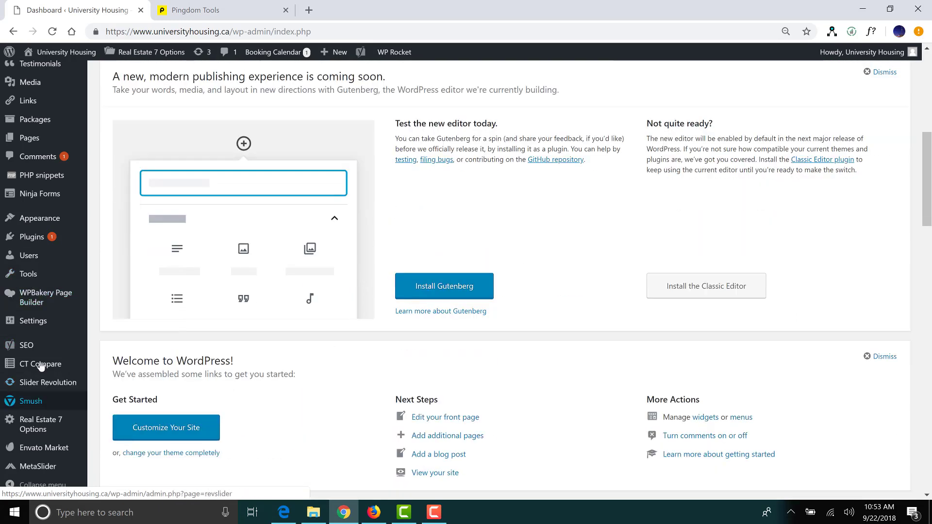
mouse_move(33, 321)
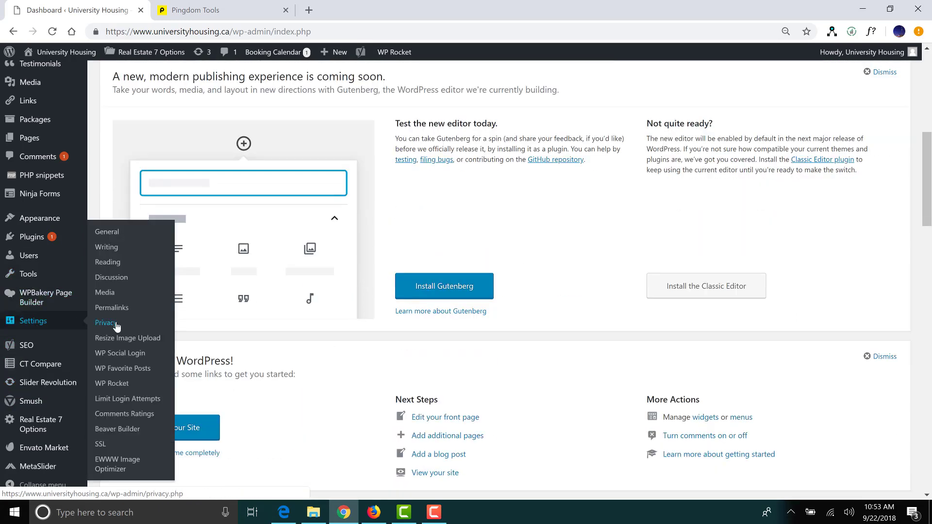
mouse_move(115, 387)
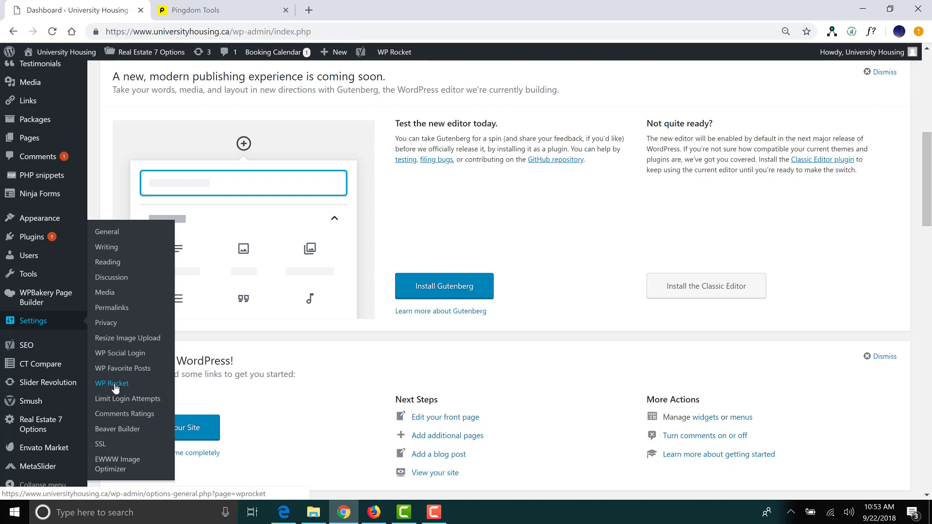
left_click(112, 384)
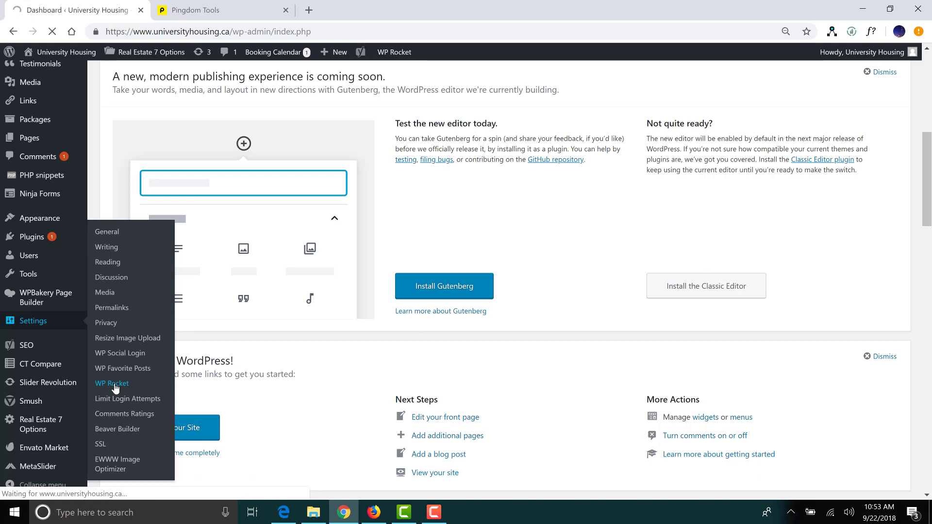
left_click(111, 384)
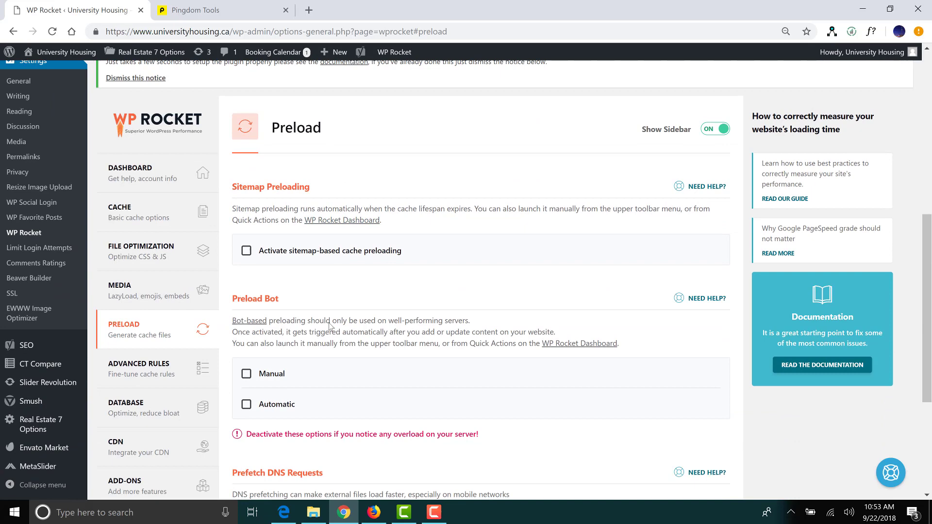
Confirm on WP Rocket's Dashboard it is activated with a Single licence, then return to Pingdom.
left_click(129, 173)
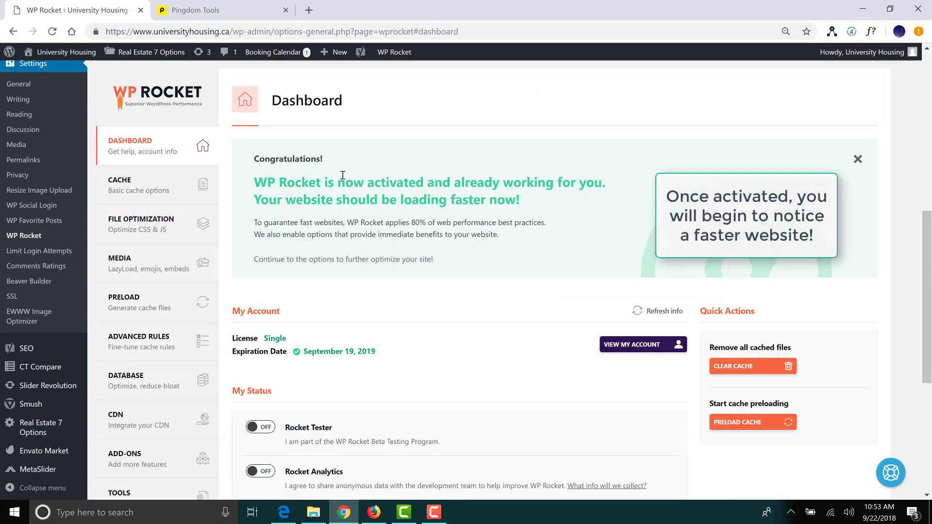
left_click_drag(257, 182, 520, 200)
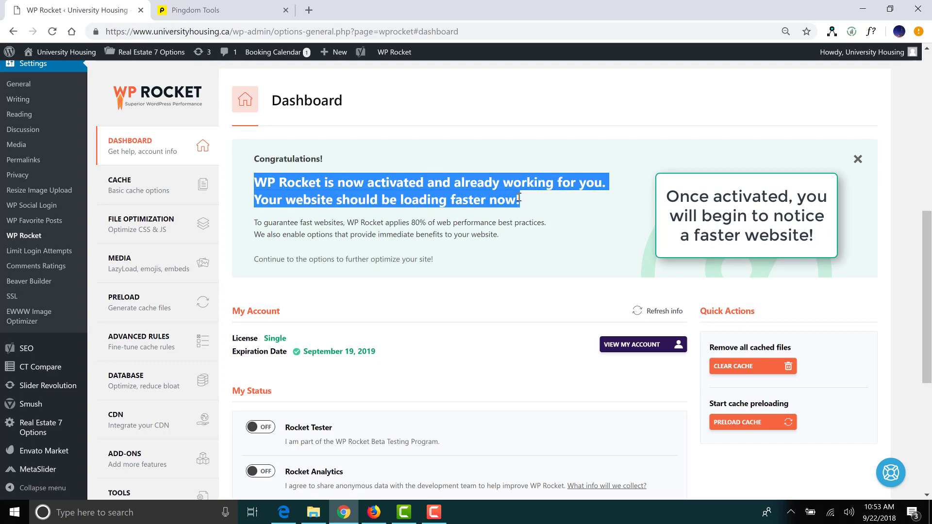
scroll("down", 3)
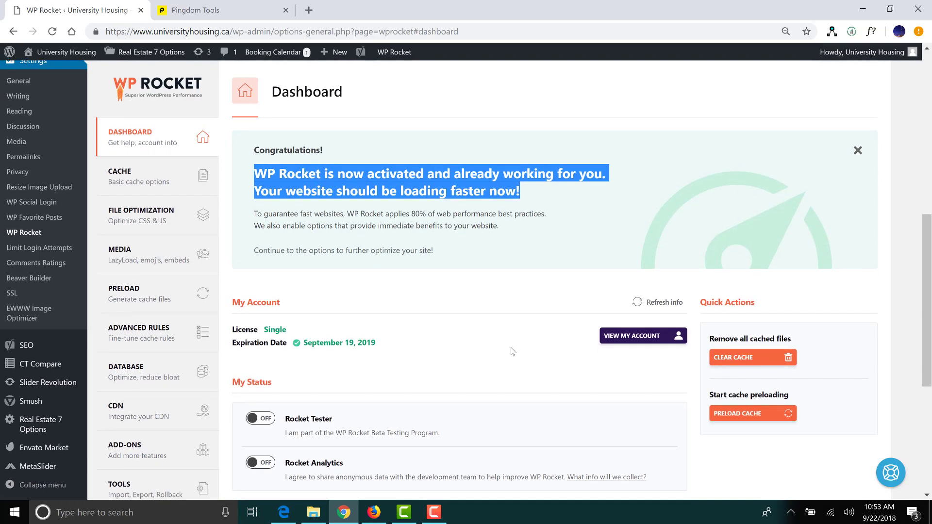
scroll("down", 3)
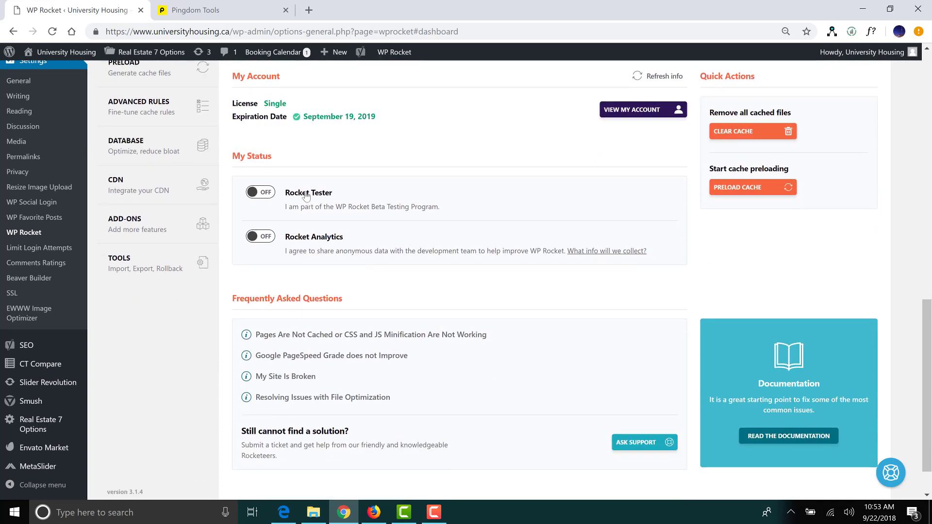
mouse_move(263, 218)
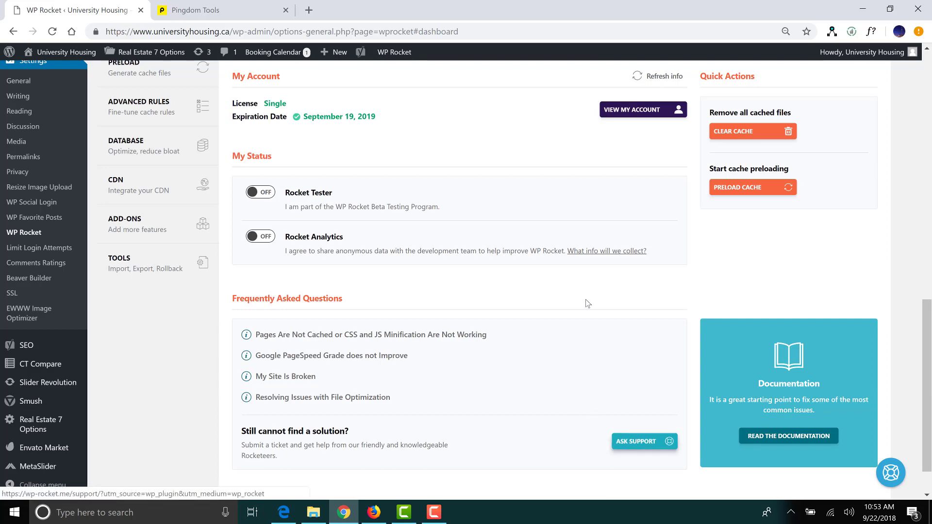
left_click(198, 10)
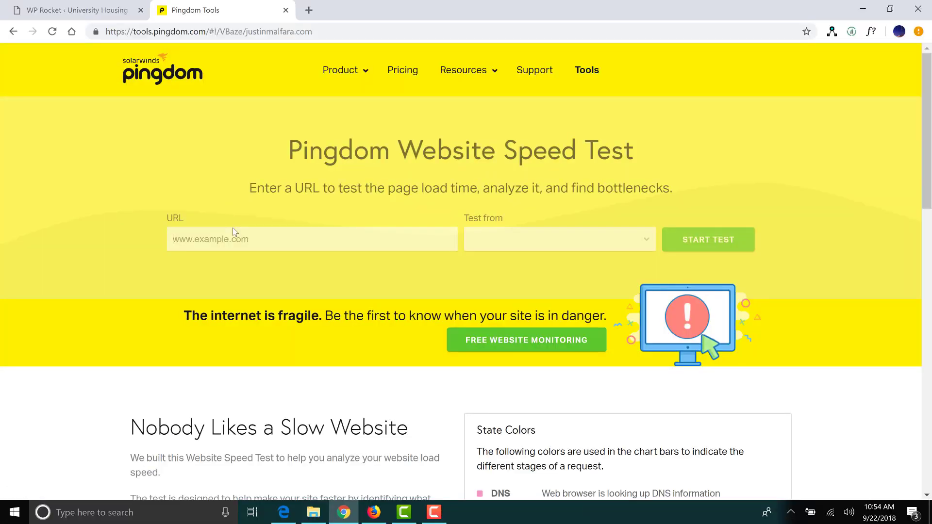
left_click(708, 239)
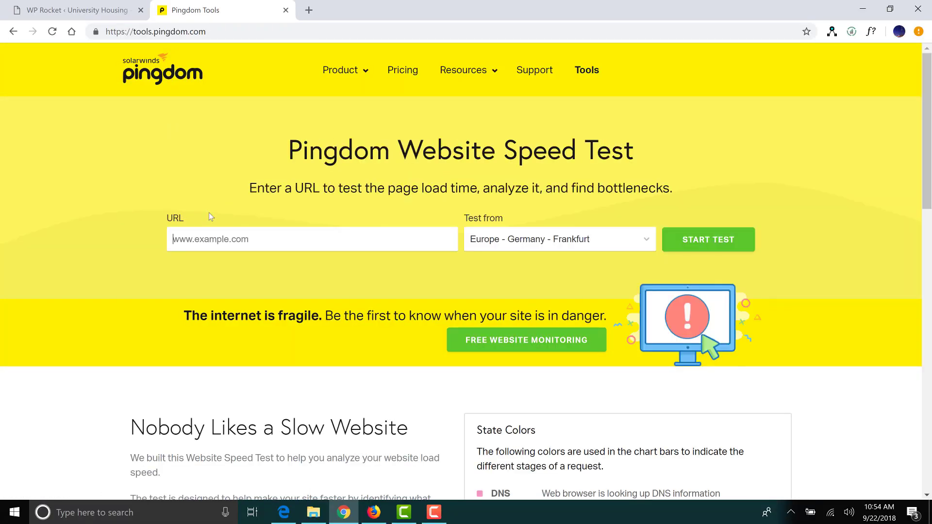
left_click(229, 239)
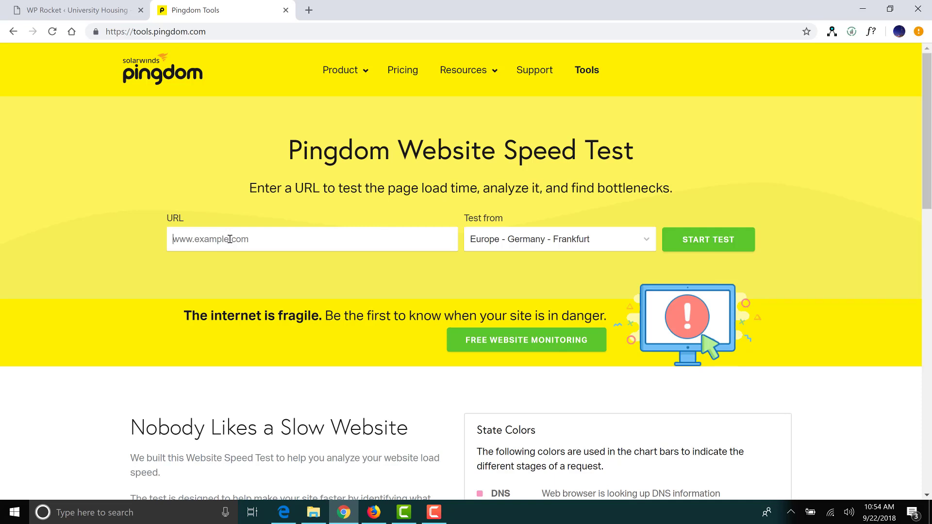
type("https")
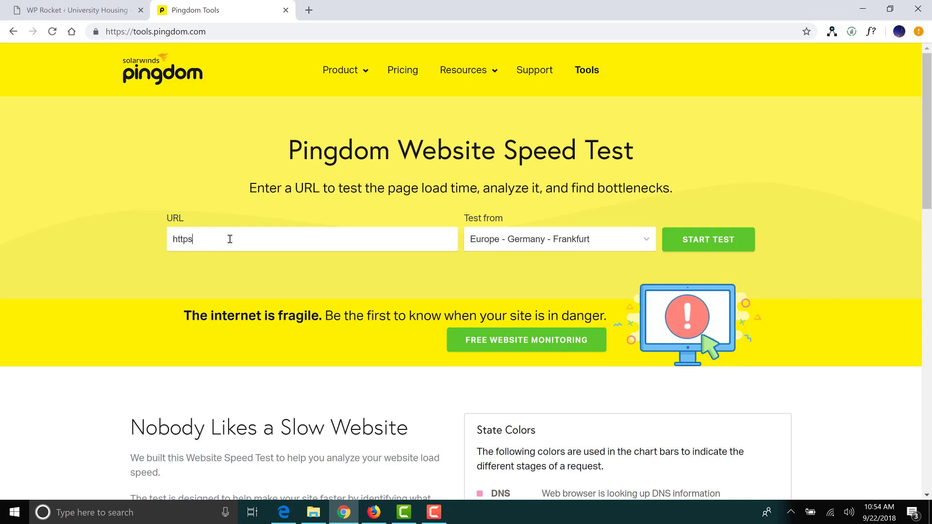
type("://www.univer")
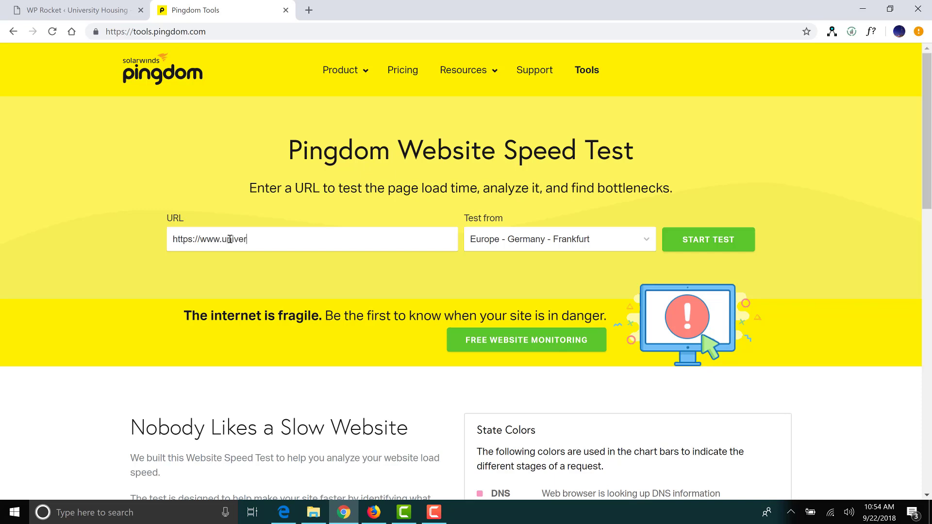
type("sityhousing")
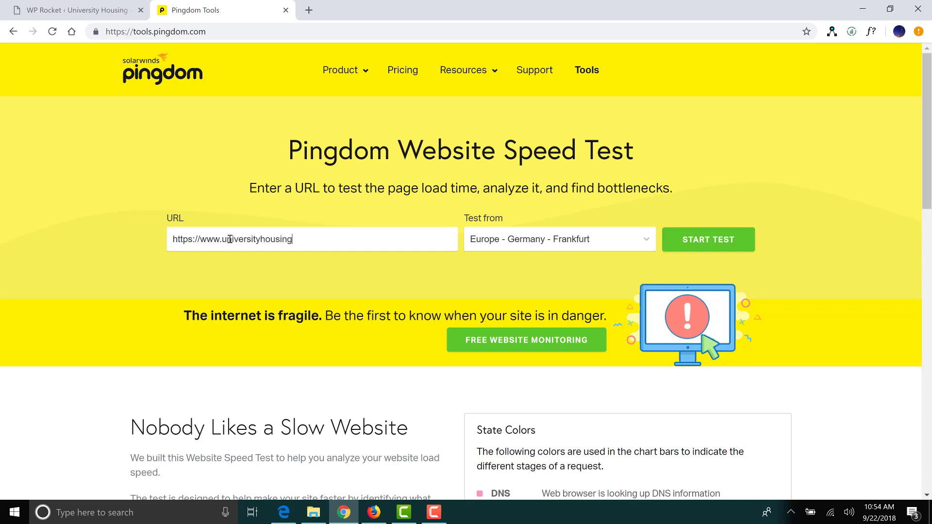
type(".ca")
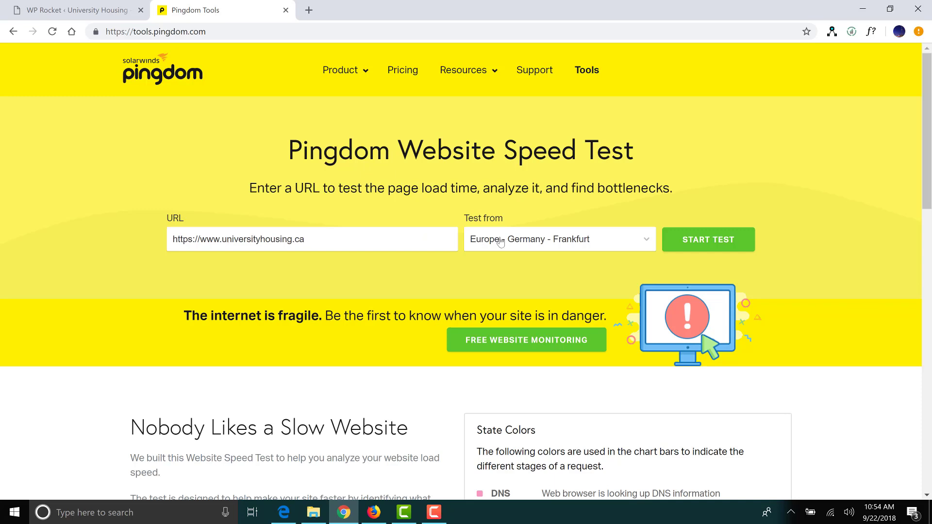
Choose North America - USA - Washington D.C as the test location and start the test.
left_click(560, 240)
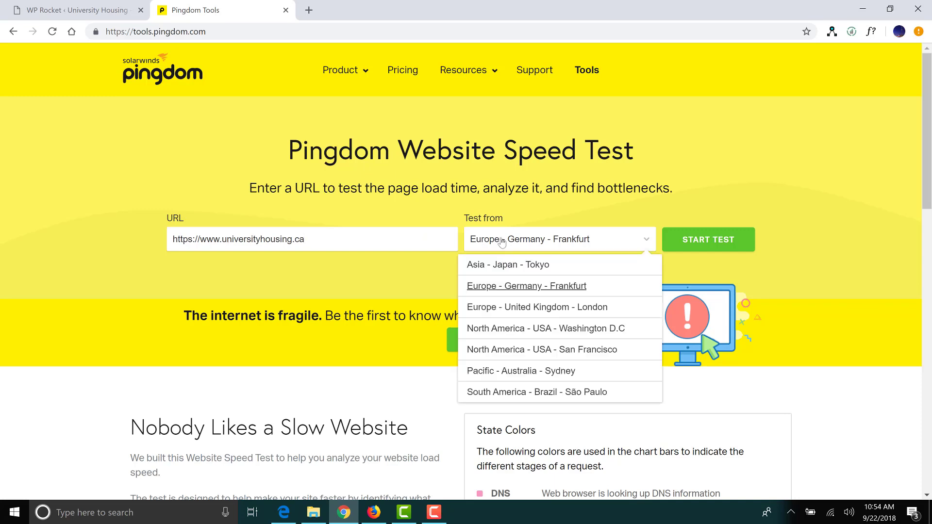
left_click(521, 370)
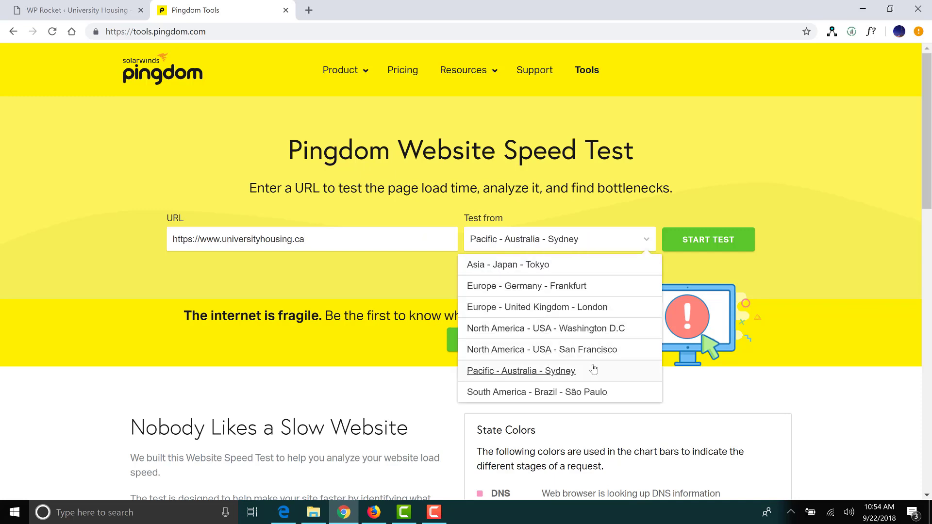
left_click(546, 328)
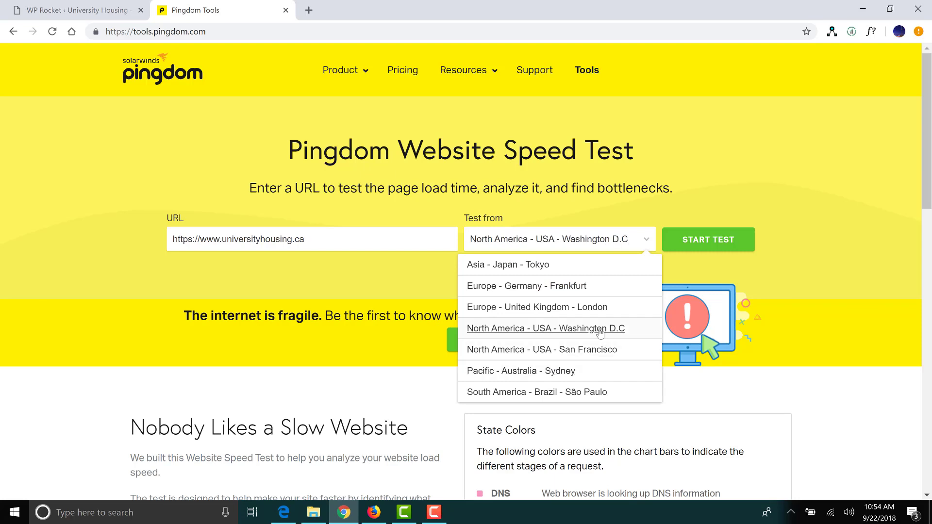
left_click(545, 328)
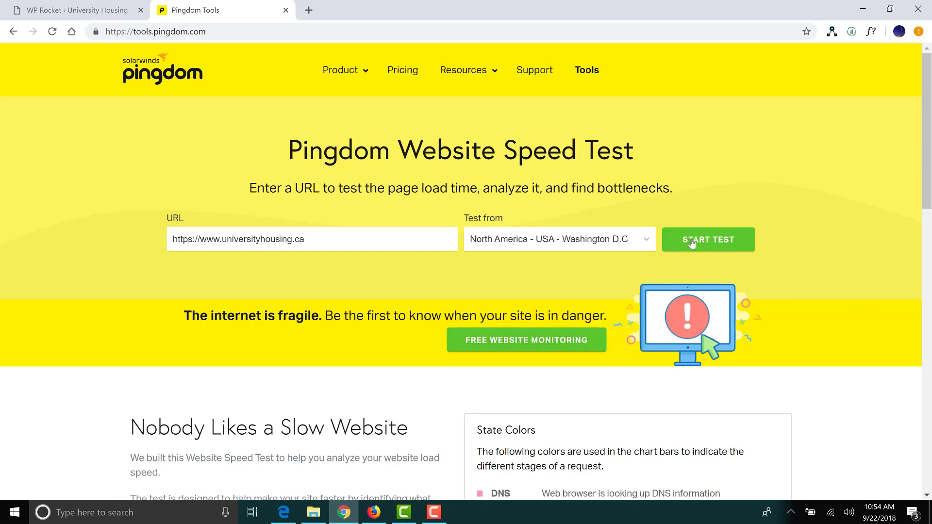
left_click(707, 239)
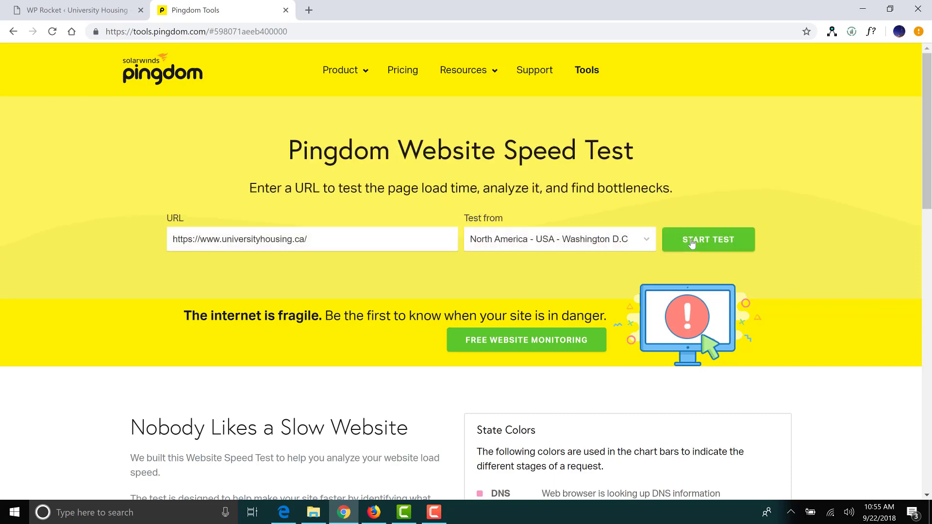
Scroll to Your Results: grade 82, 1.80 s load, 2.8 MB, 172 requests.
left_click(707, 239)
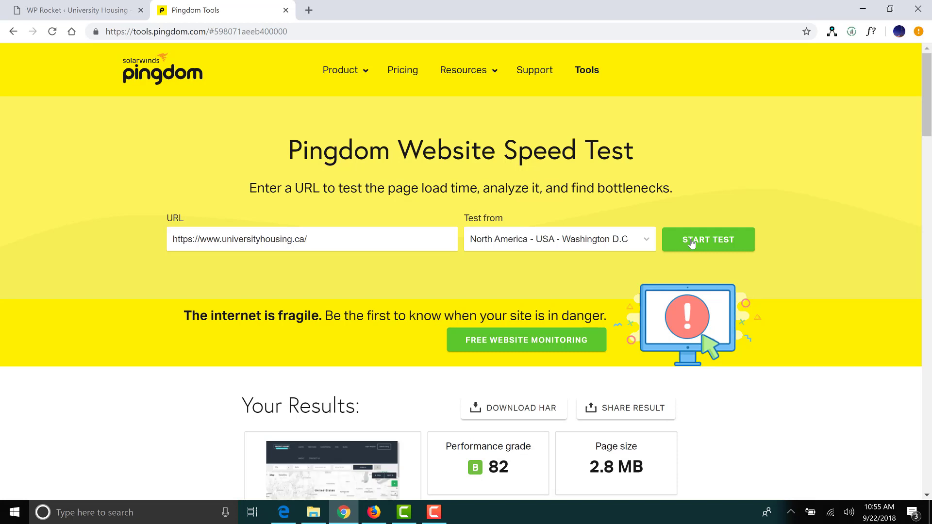
scroll("down", 3)
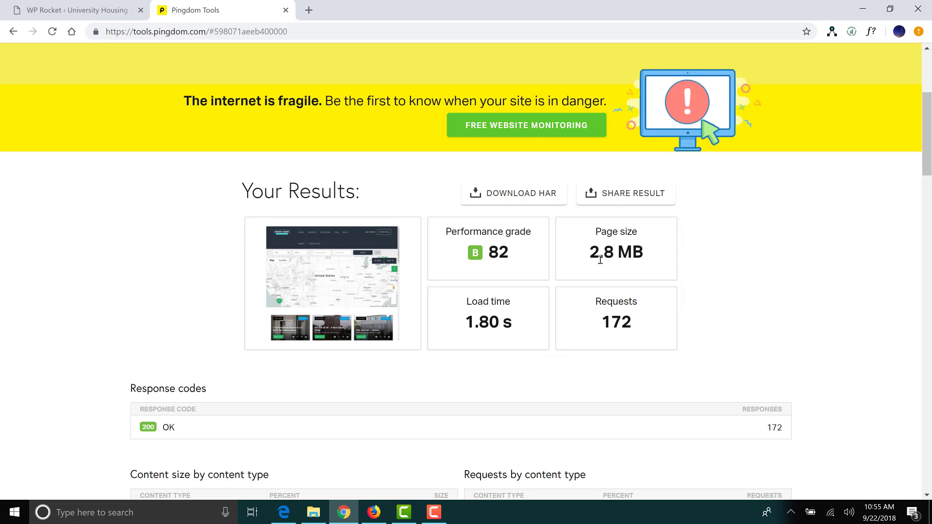
mouse_move(715, 276)
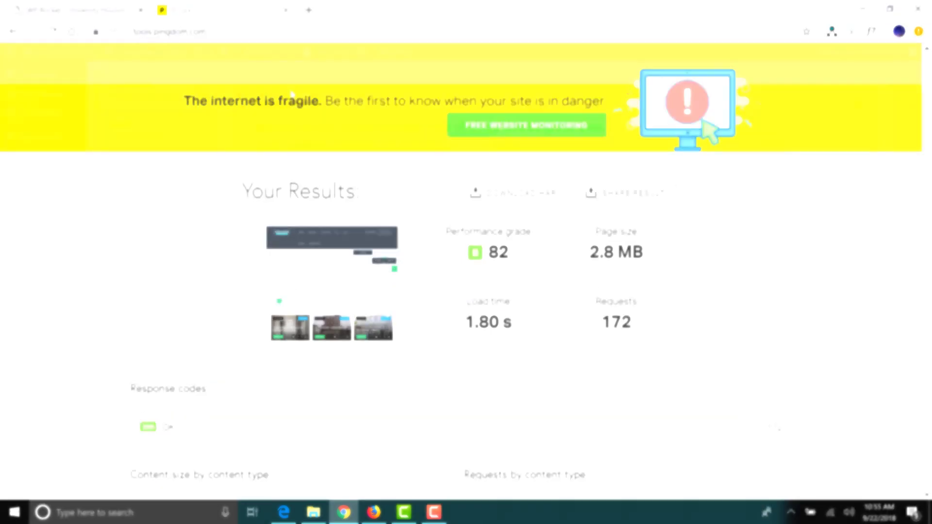
Return to WP Rocket and scroll through its Cache settings.
left_click(73, 10)
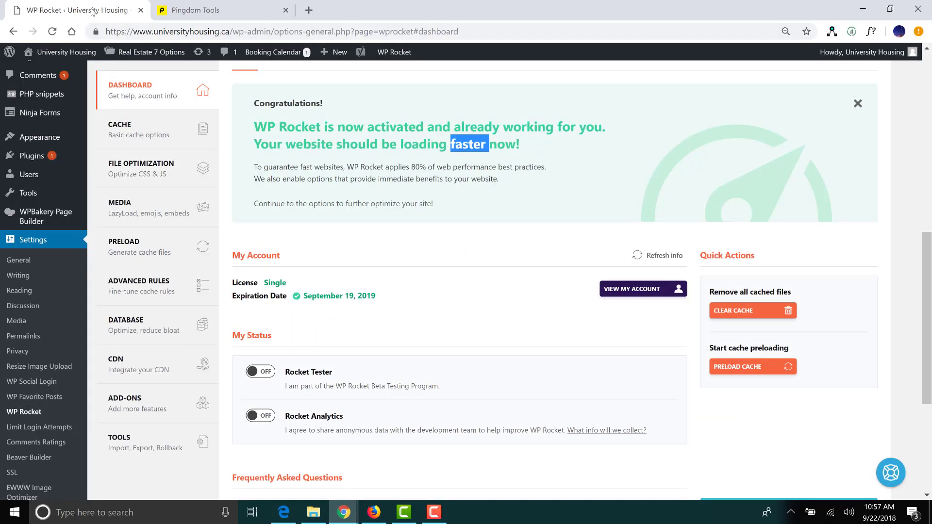
mouse_move(129, 140)
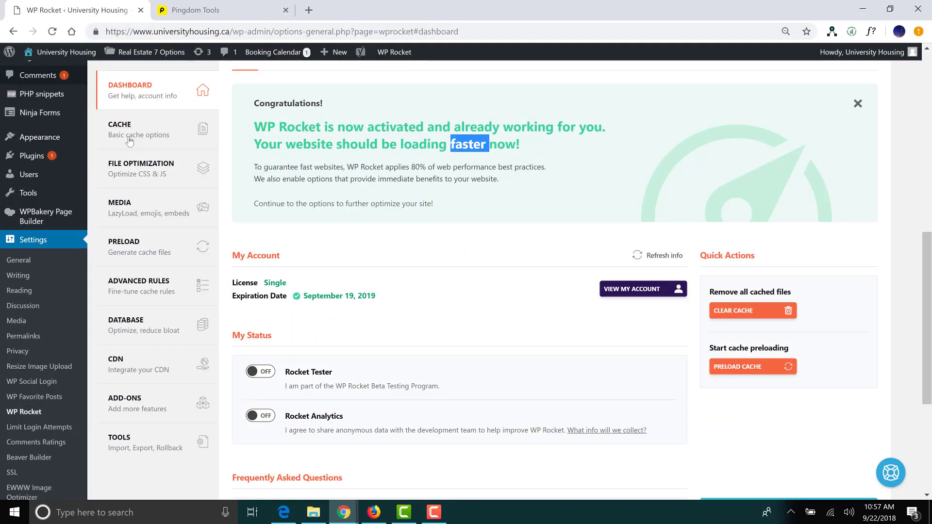
left_click(129, 130)
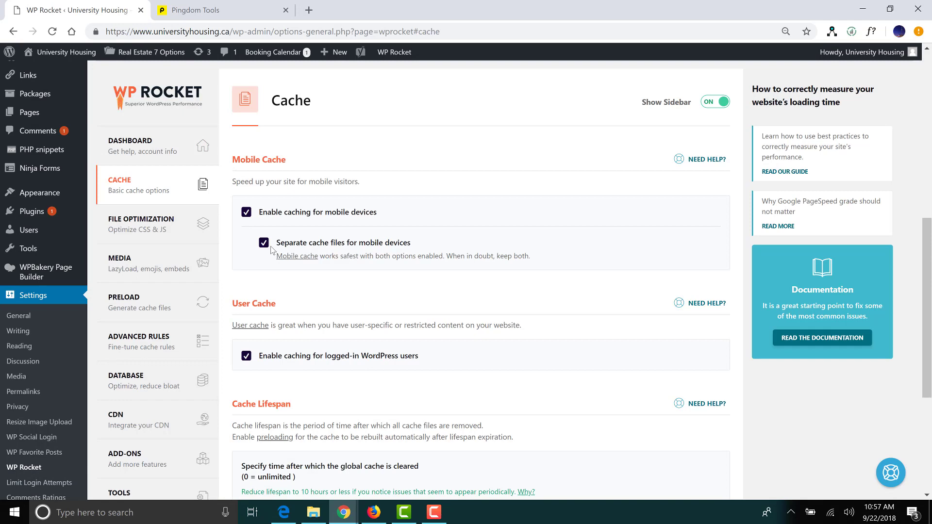
scroll("down", 3)
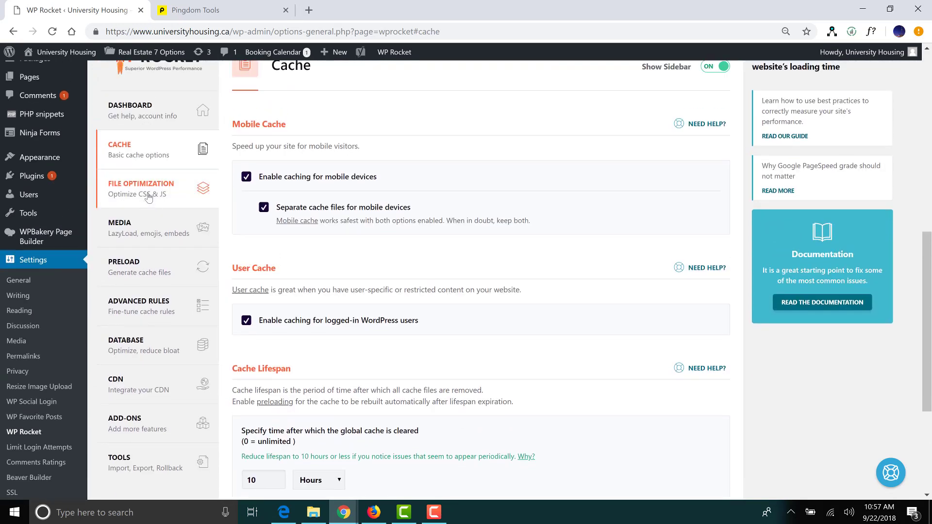
Scroll through File Optimization settings, where only Combine Google Fonts files is enabled.
left_click(141, 189)
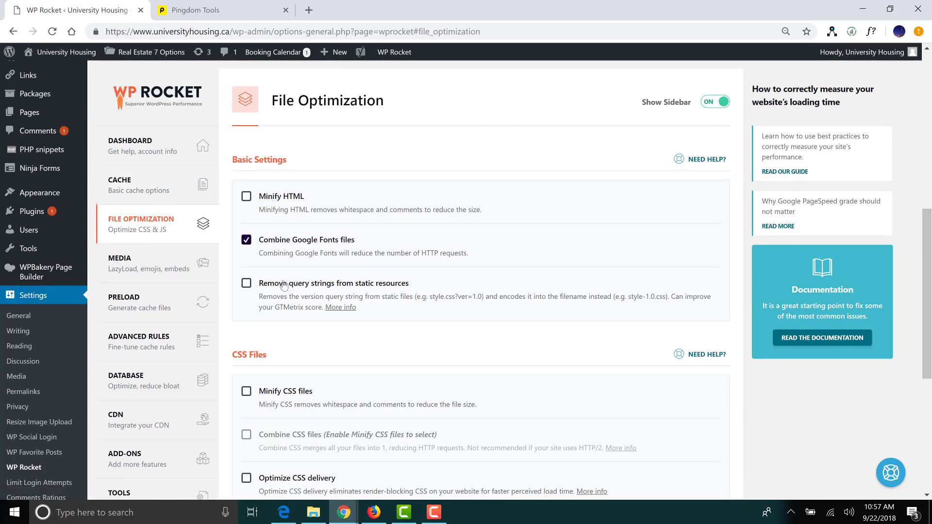
scroll("down", 3)
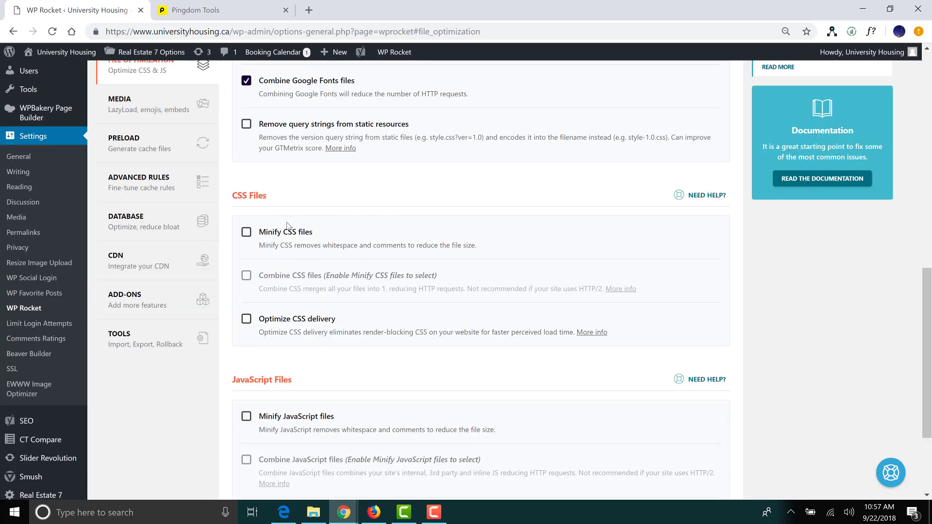
scroll("down", 3)
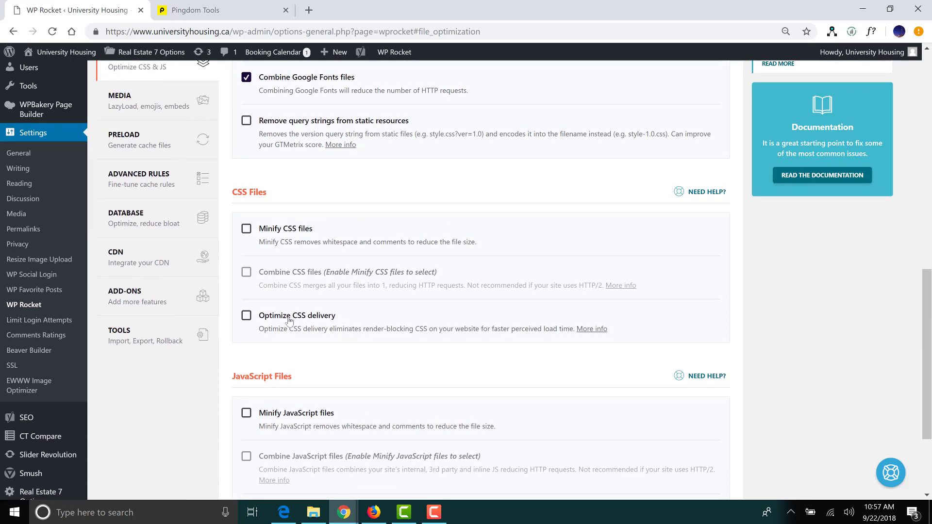
scroll("down", 3)
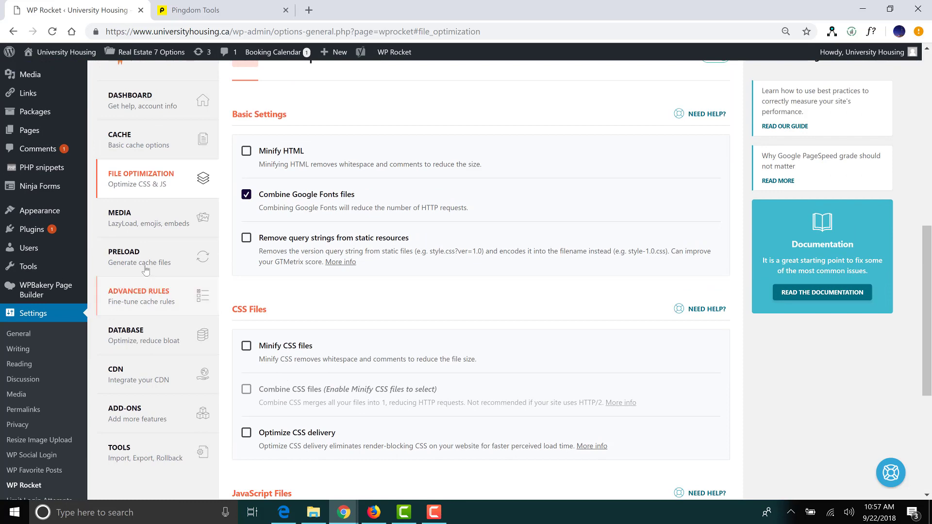
mouse_move(142, 230)
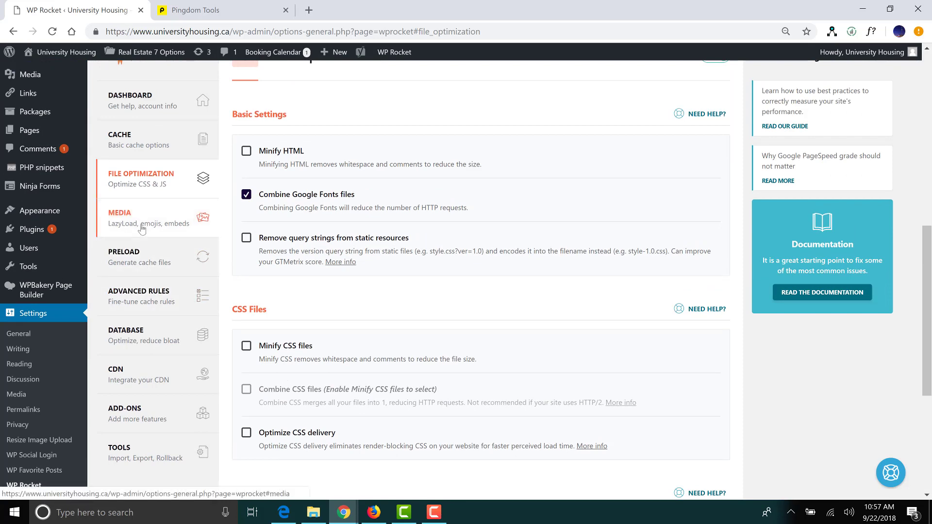
View WP Rocket's Media settings, with emoji and embeds disabled, then leave the page.
left_click(119, 212)
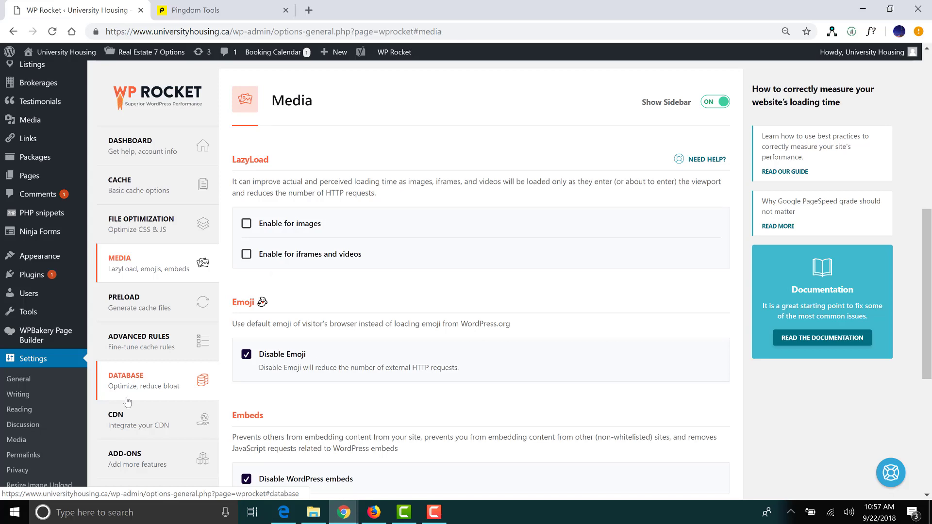
left_click(211, 10)
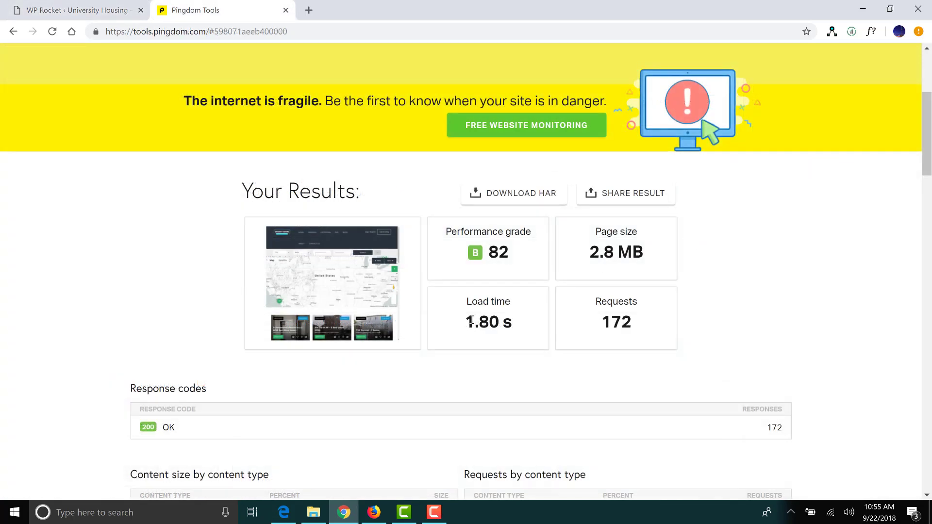
Select the 1.80 s load time value in Pingdom's Your Results.
double_click(491, 321)
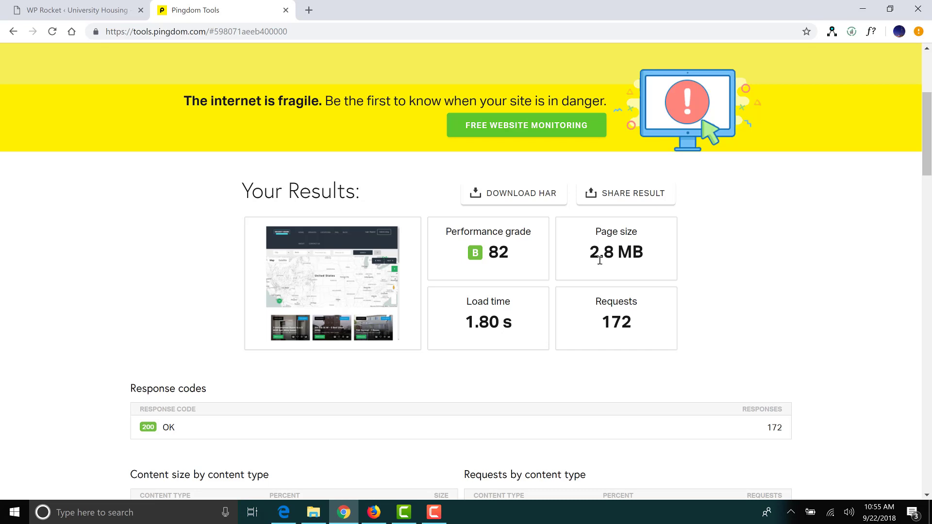
mouse_move(674, 266)
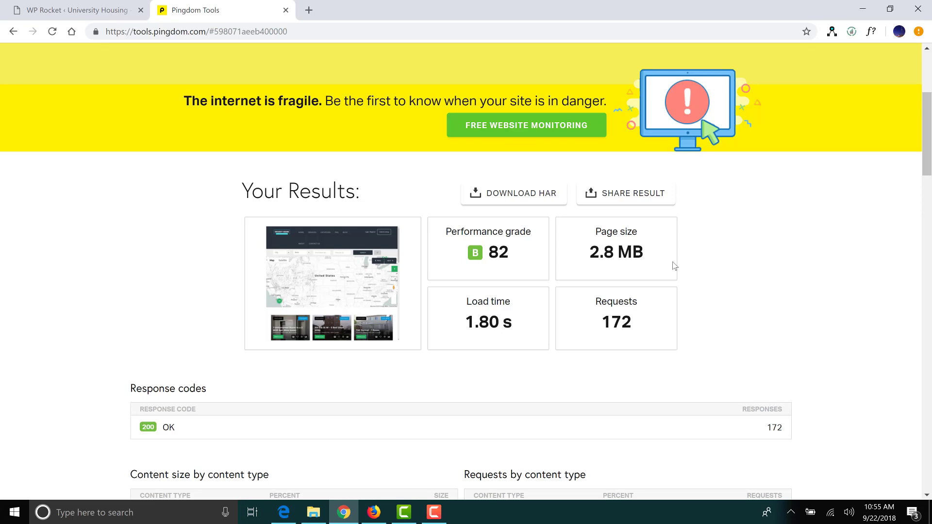
mouse_move(714, 275)
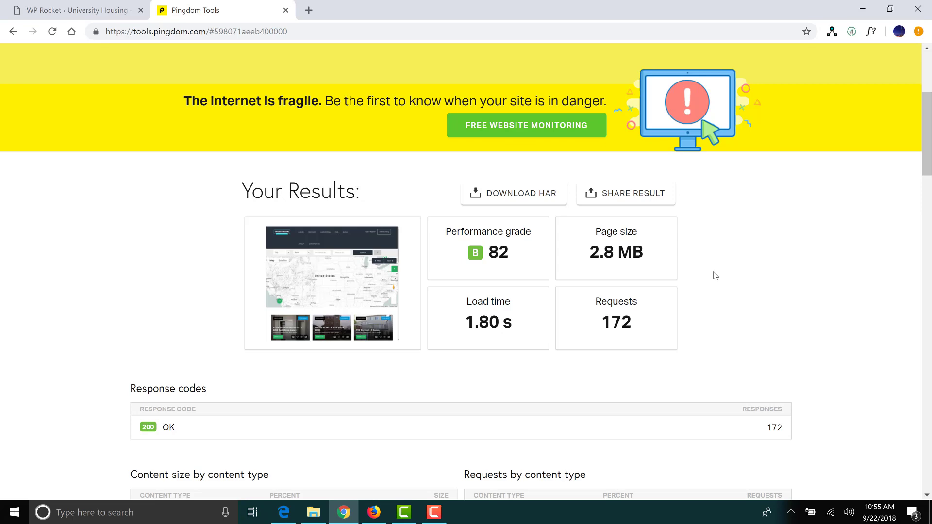